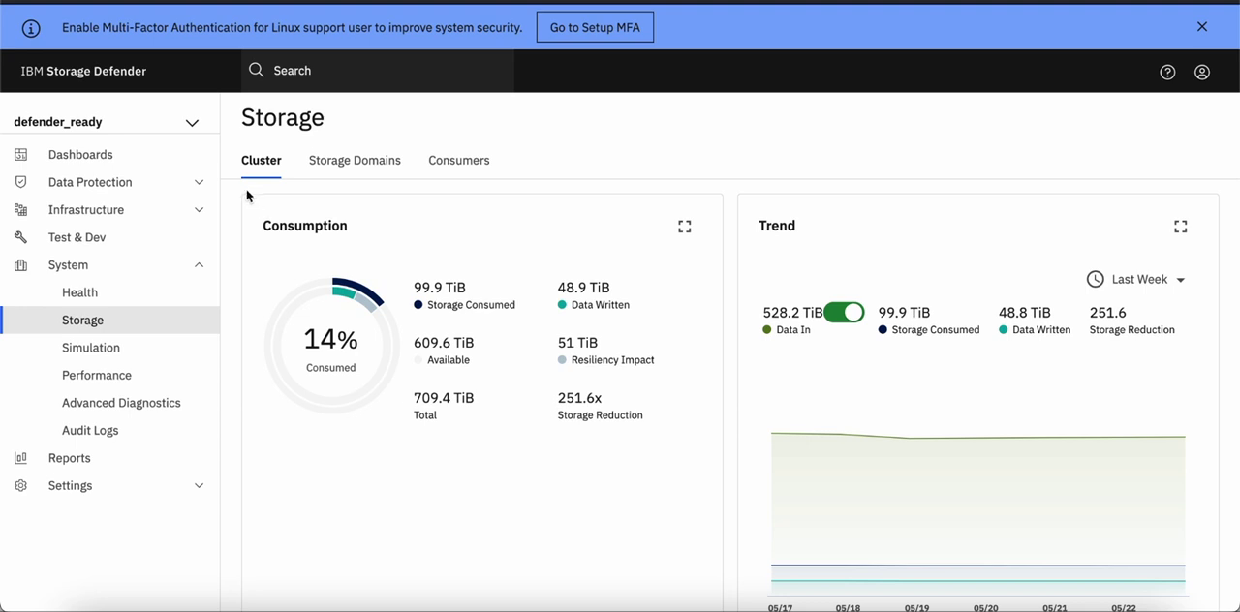
Navigate to the Data Protection Sources page listing registered sources
left_click(89, 182)
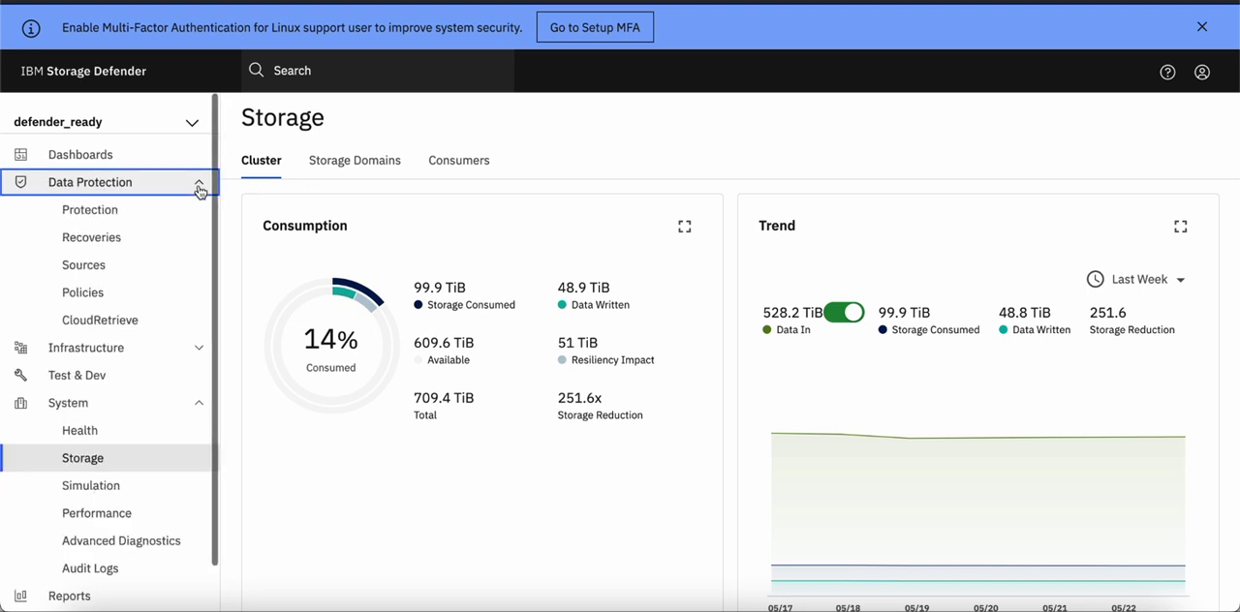
left_click(85, 263)
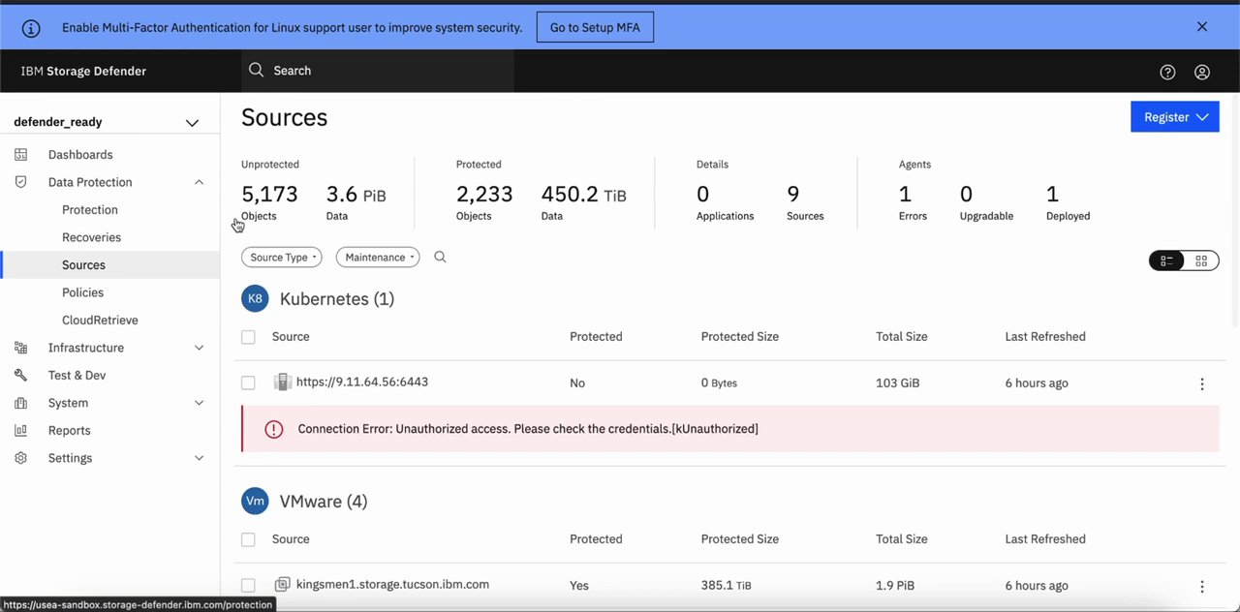
left_click(1174, 116)
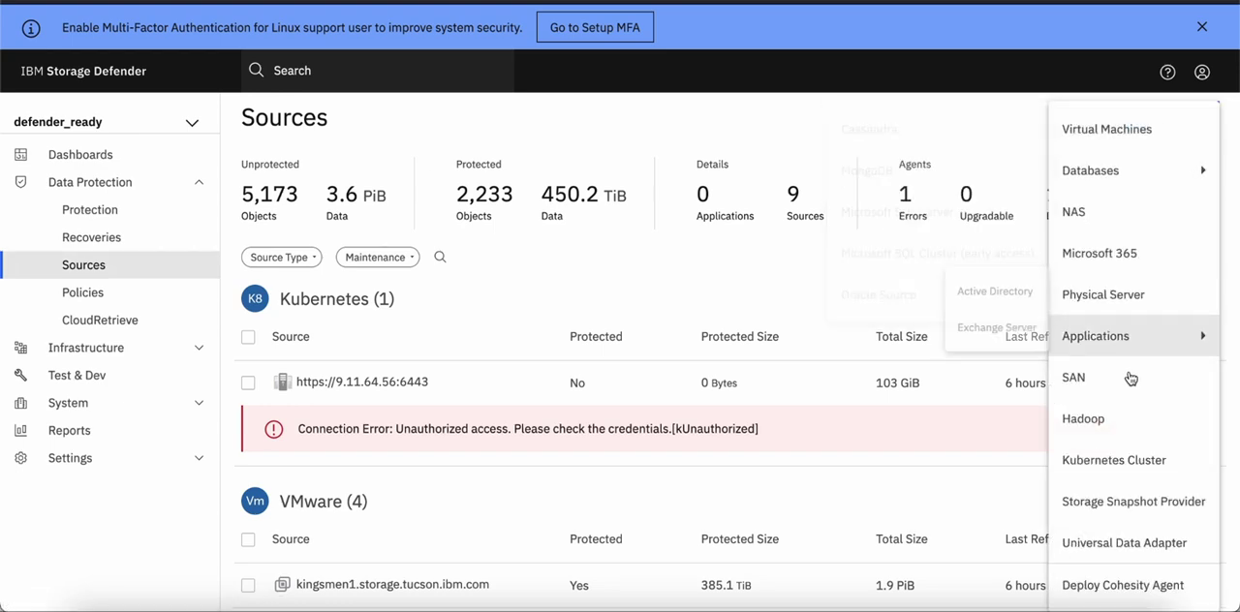
left_click(1074, 376)
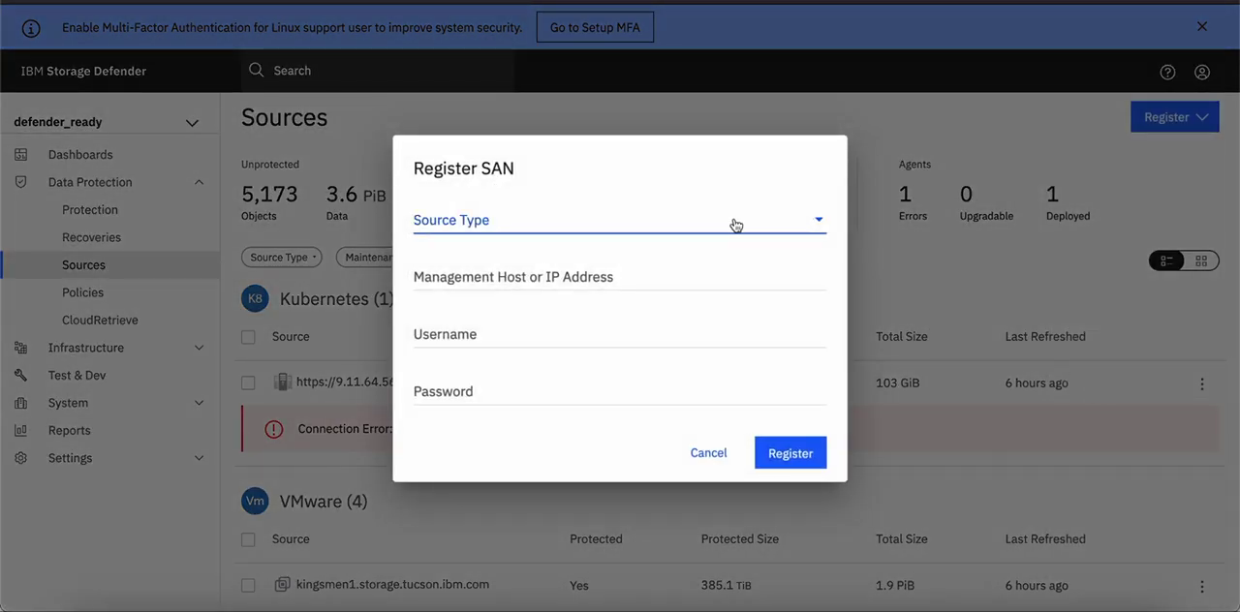
left_click(467, 221)
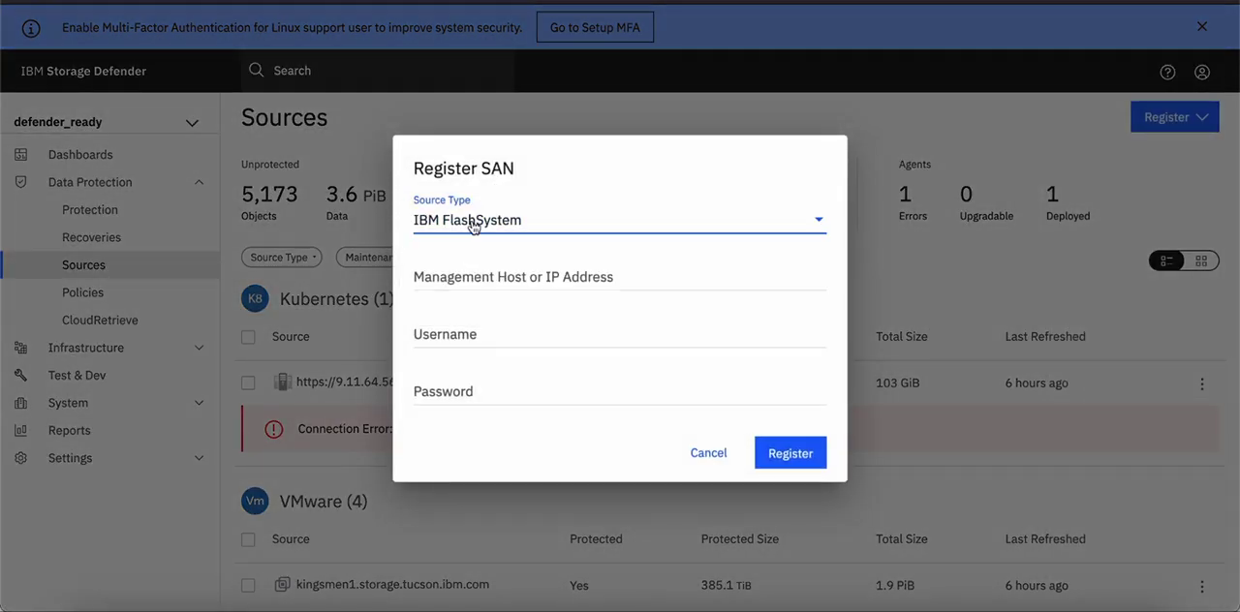
type("10.0.10.")
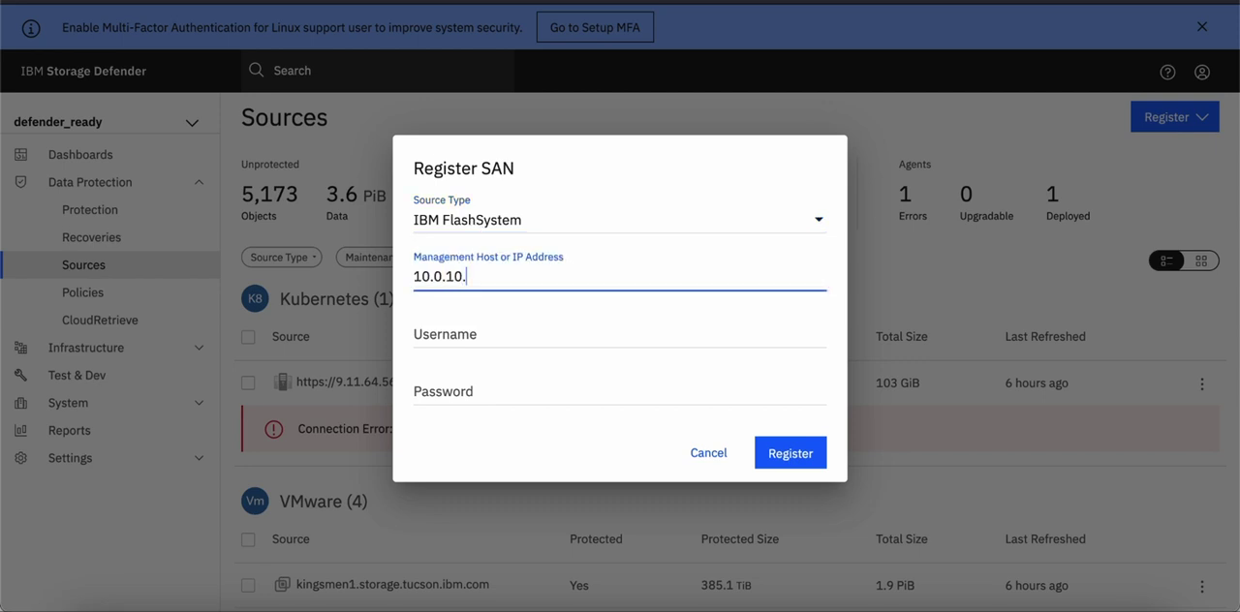
type("f")
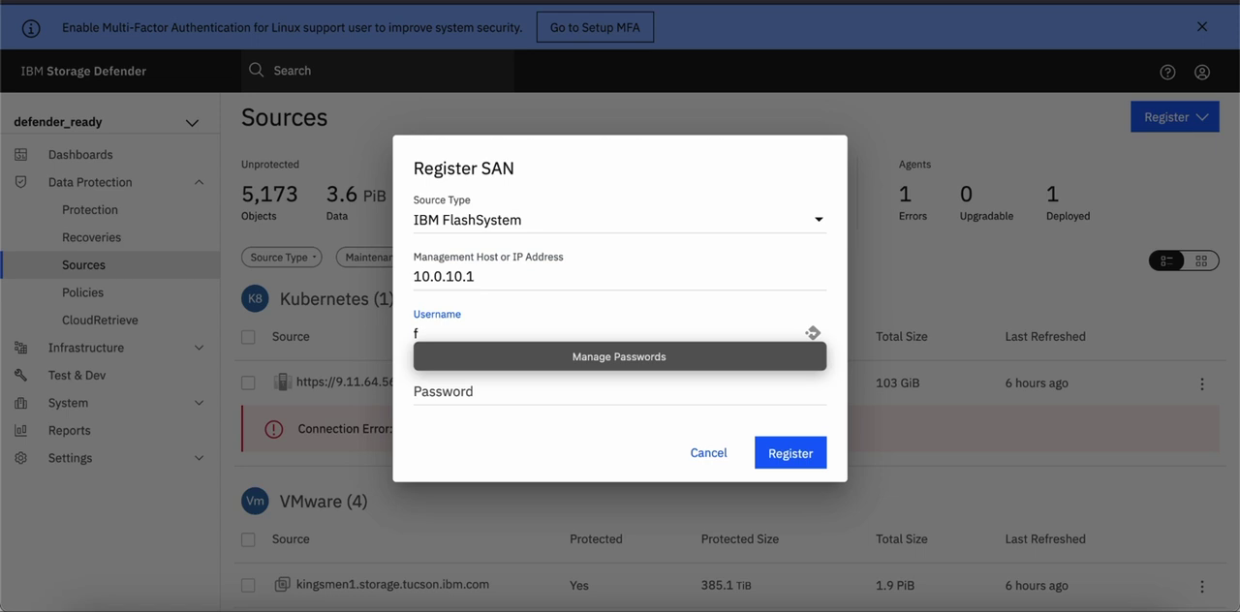
type("lashuser")
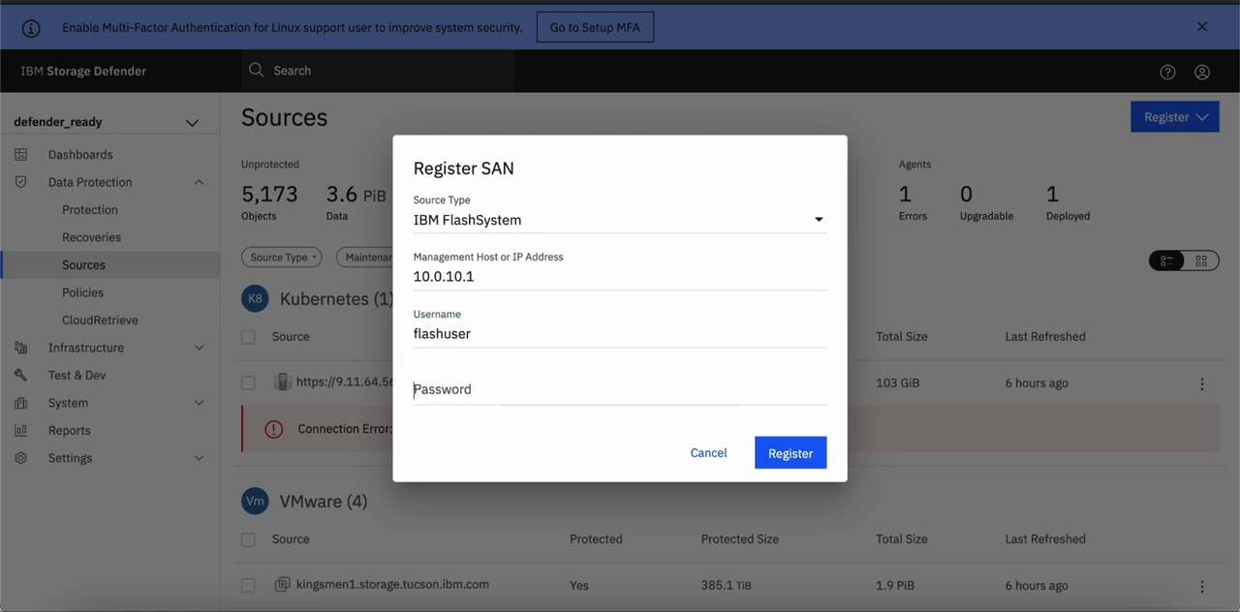
type("••••••••••••")
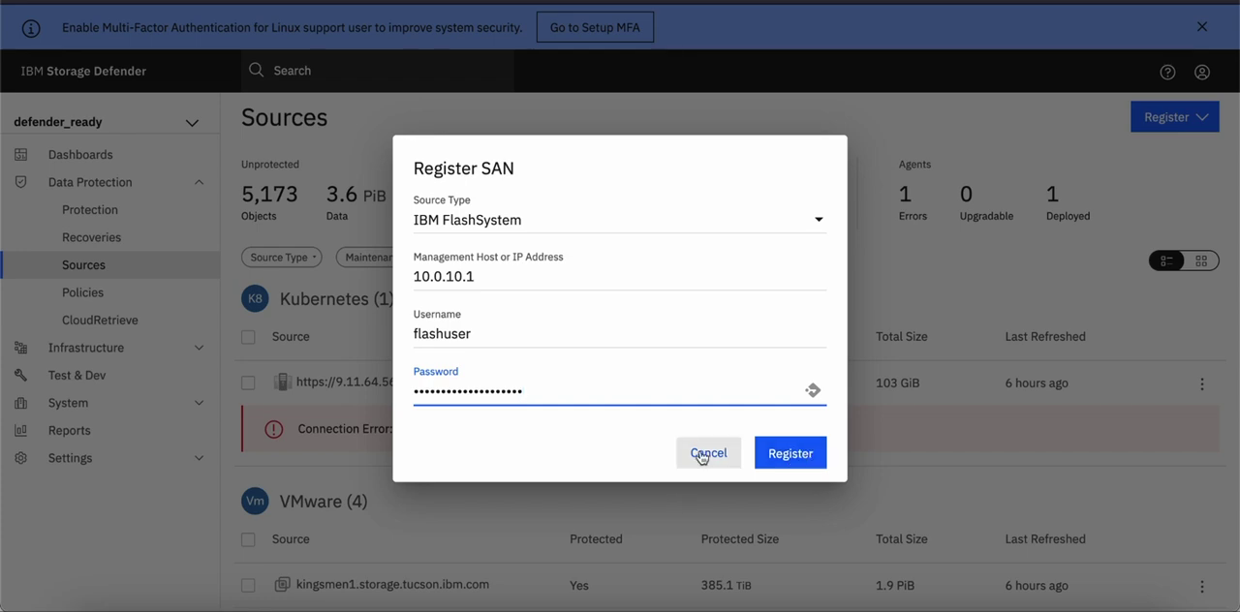
left_click(709, 454)
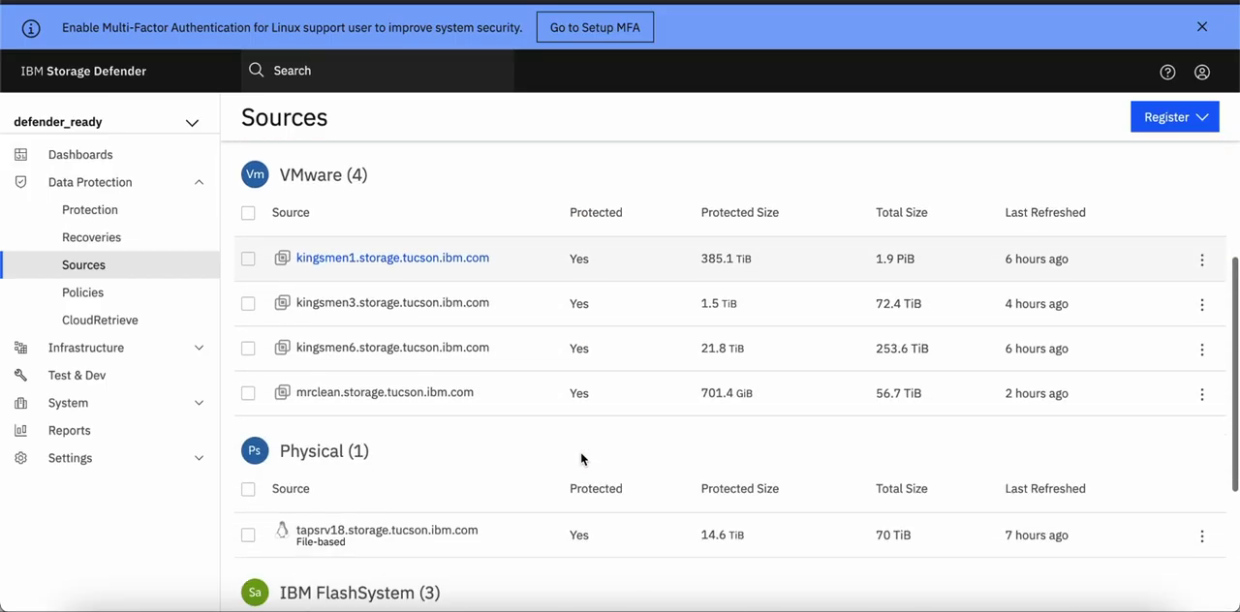
Scroll the Sources list down to the IBM FlashSystem section with its three sources
scroll("down", 3)
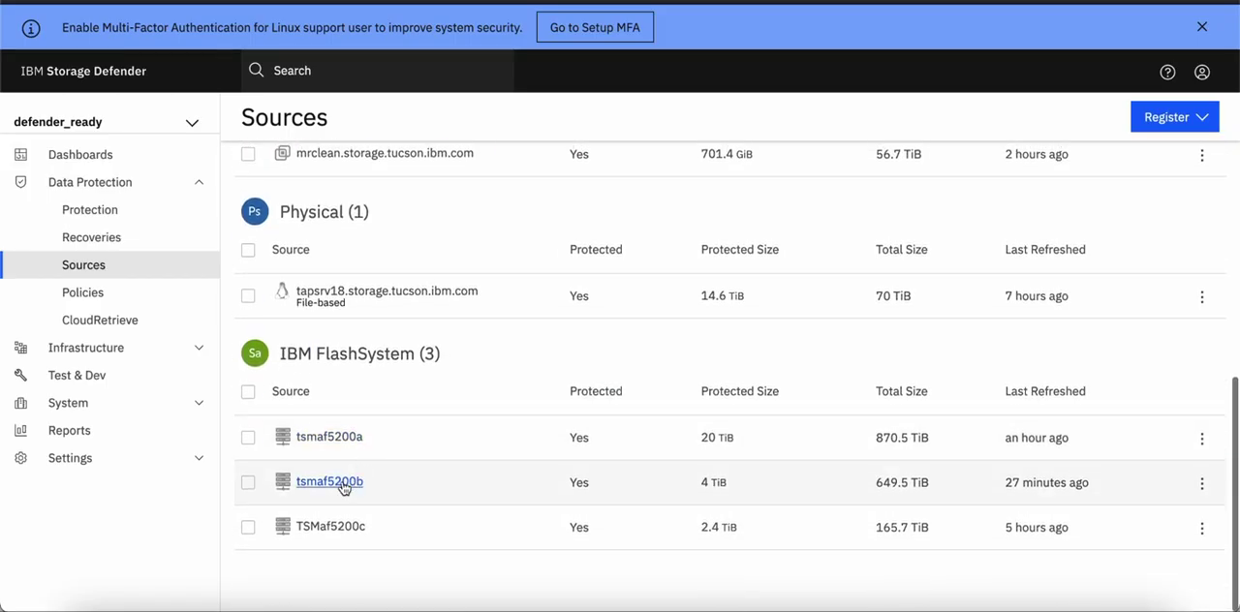
mouse_move(376, 484)
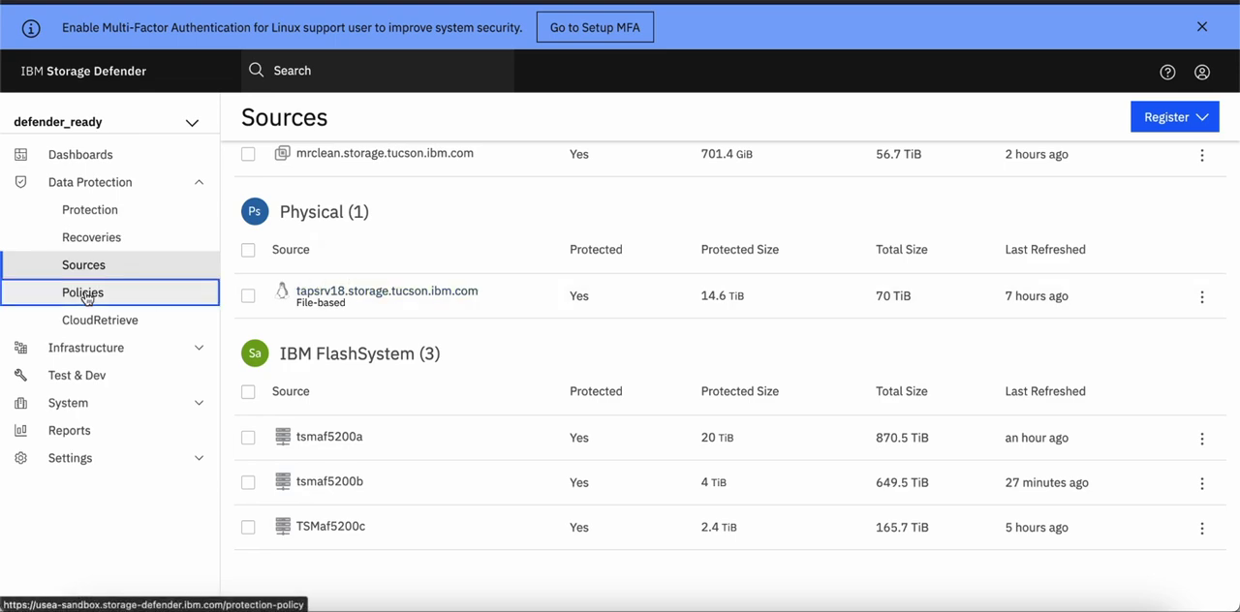
Start a new protection policy and name it demo_policy
left_click(81, 291)
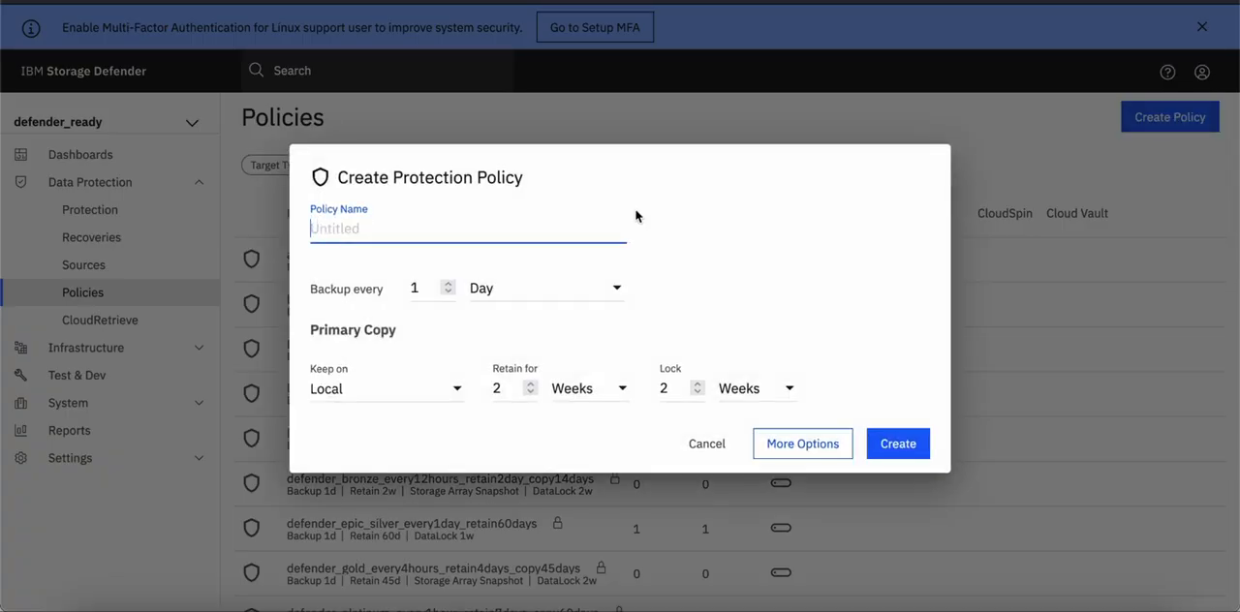
type("demo")
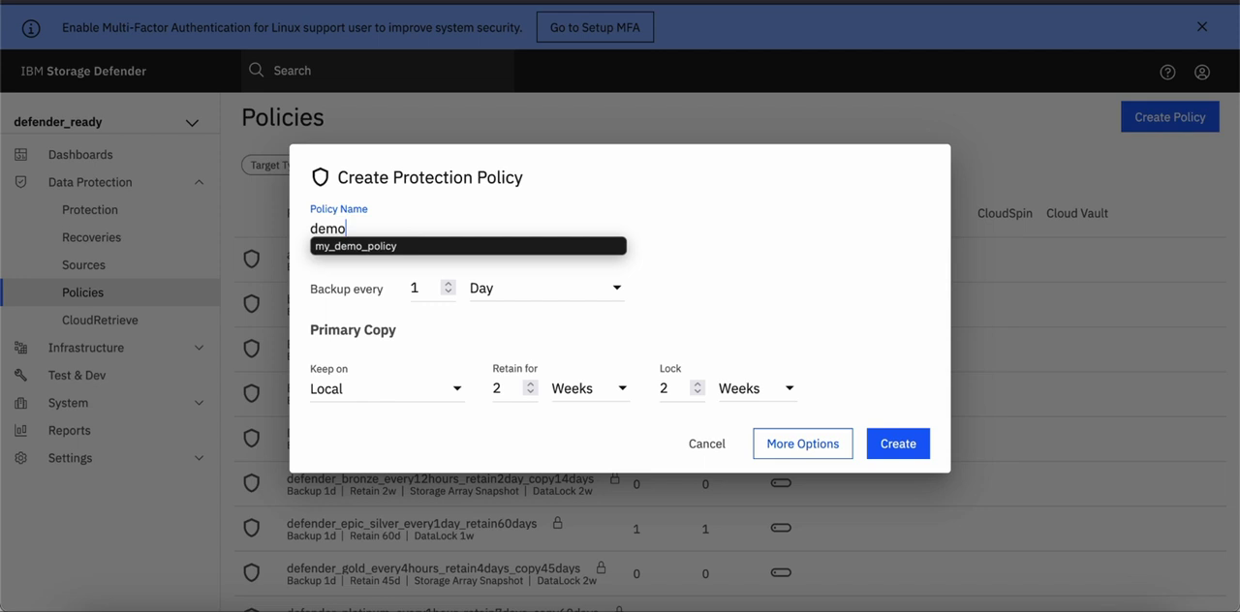
type("_policy")
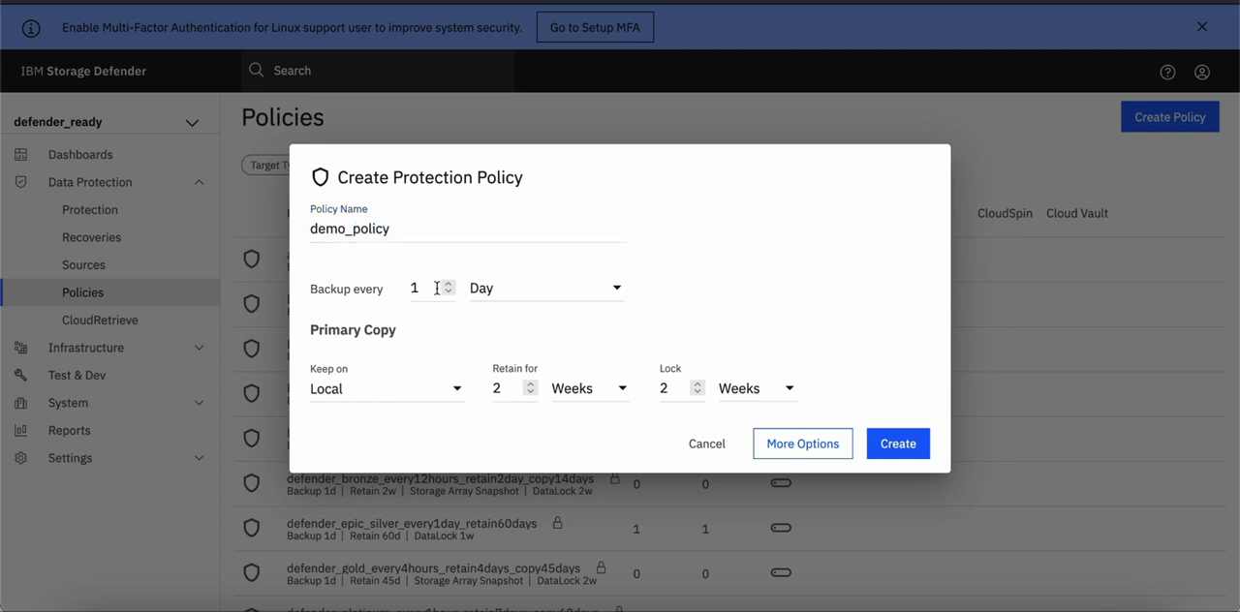
mouse_move(566, 294)
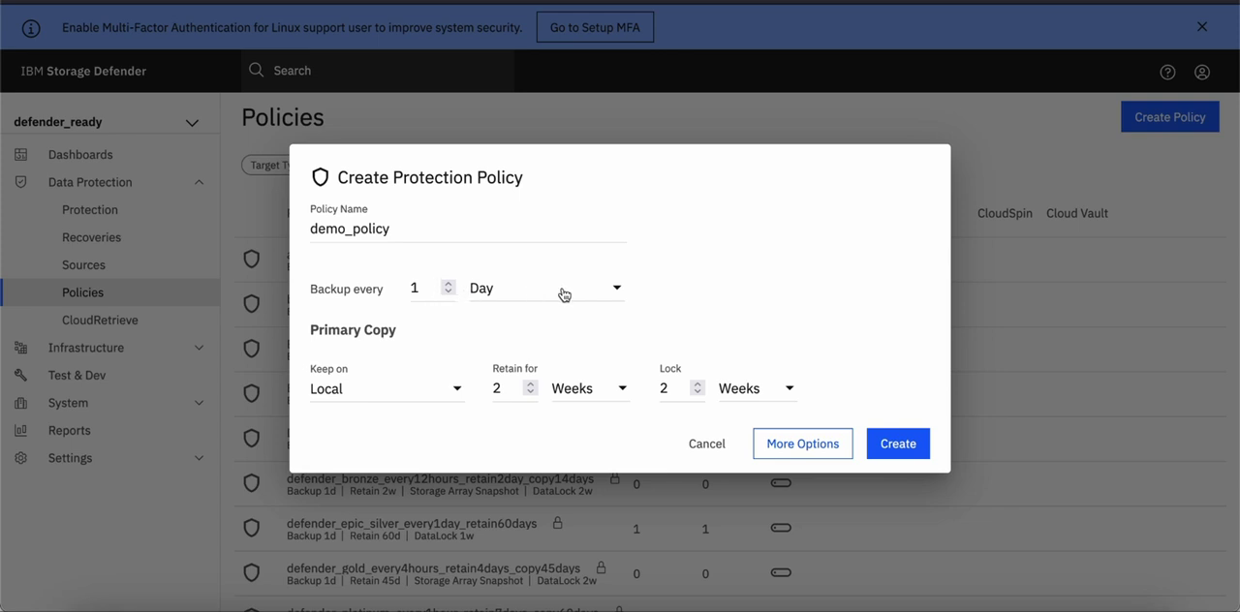
mouse_move(457, 391)
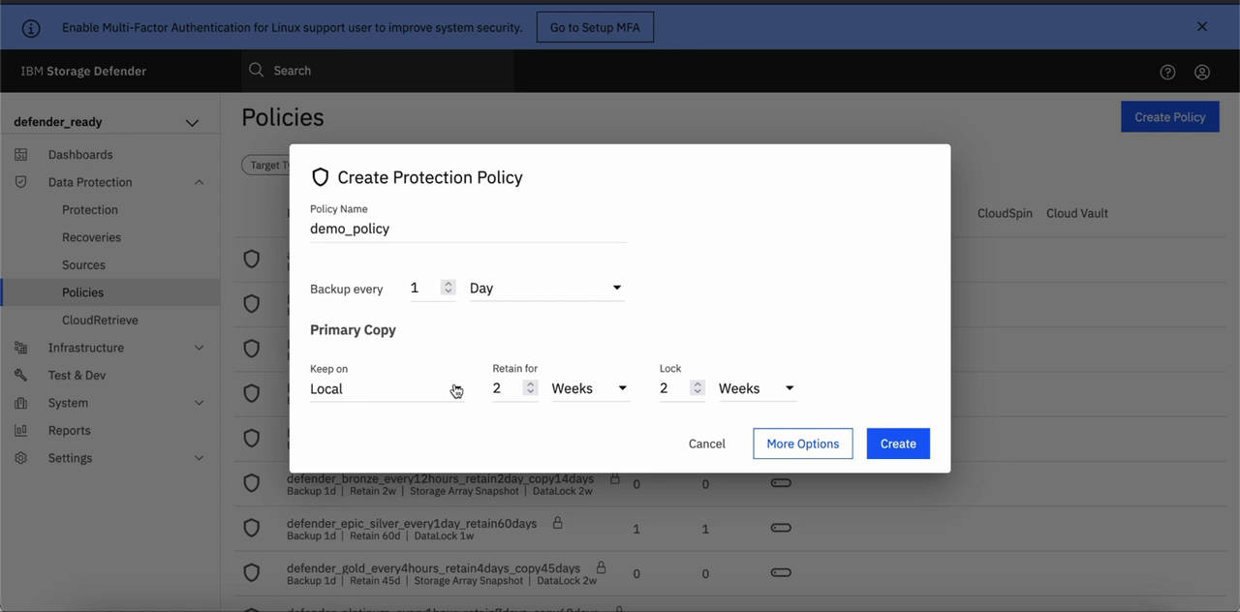
Review the Register External Target options for the primary copy location, then cancel registration
left_click(388, 389)
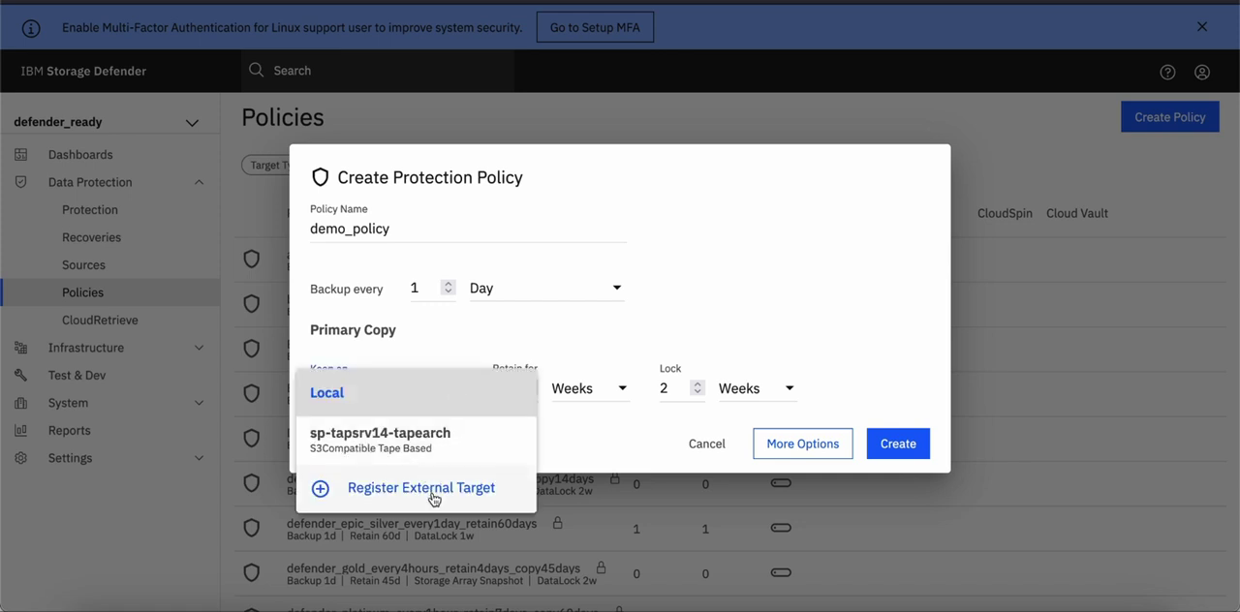
left_click(420, 488)
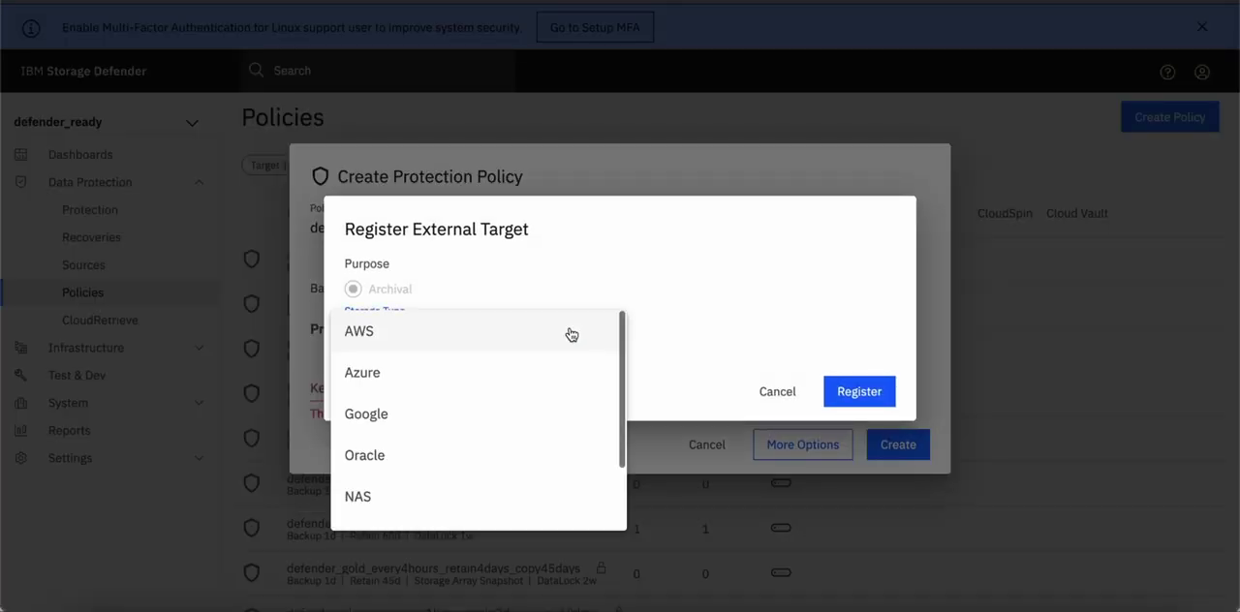
mouse_move(401, 427)
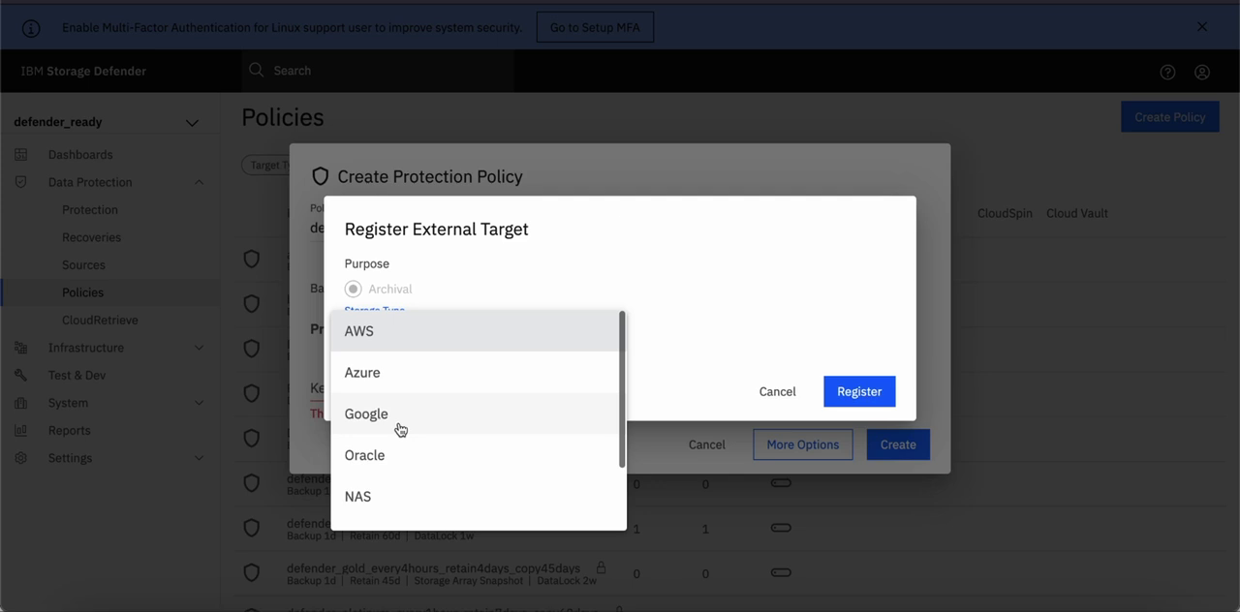
scroll("down", 3)
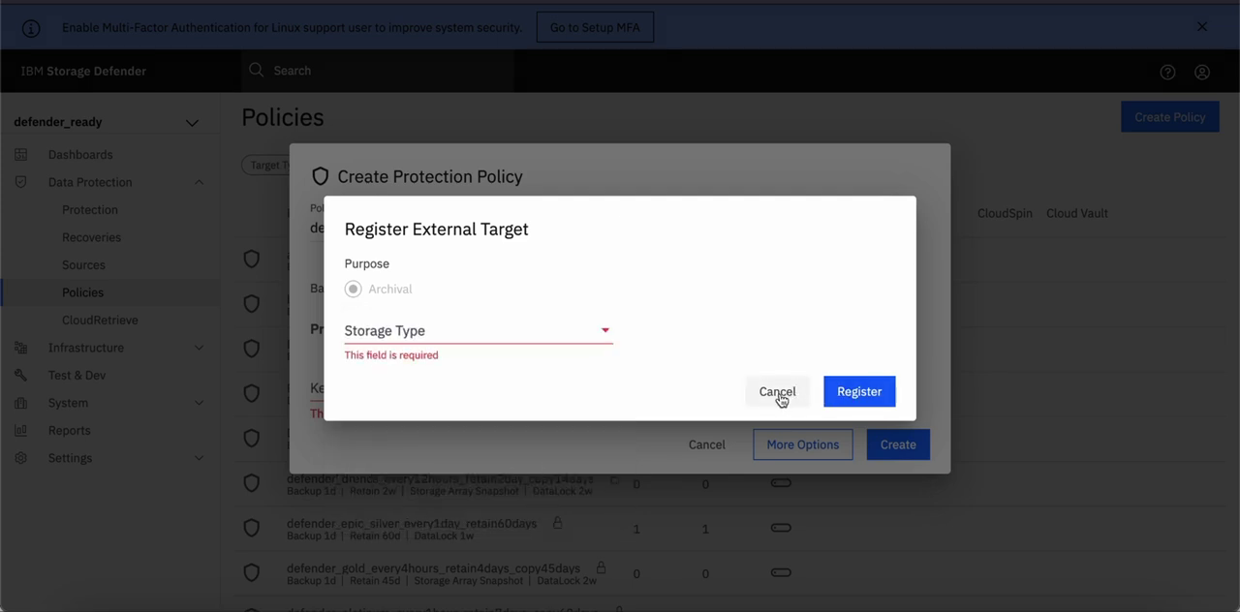
left_click(777, 391)
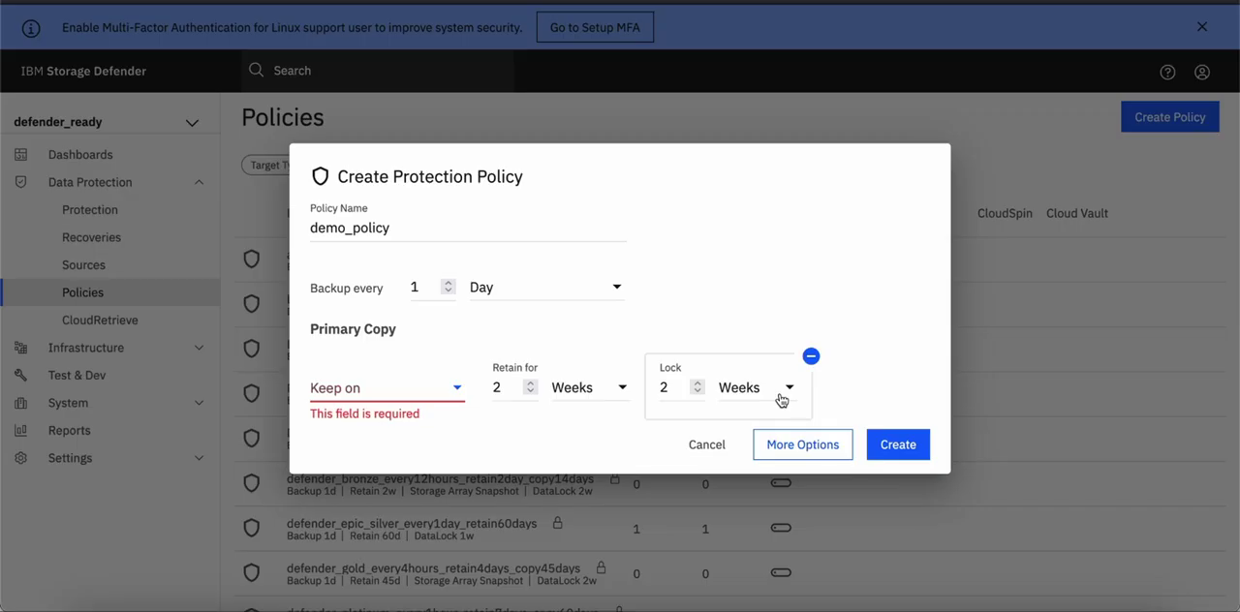
Keep demo_policy's primary copy locally and expand to the full policy builder with More Options
left_click(385, 389)
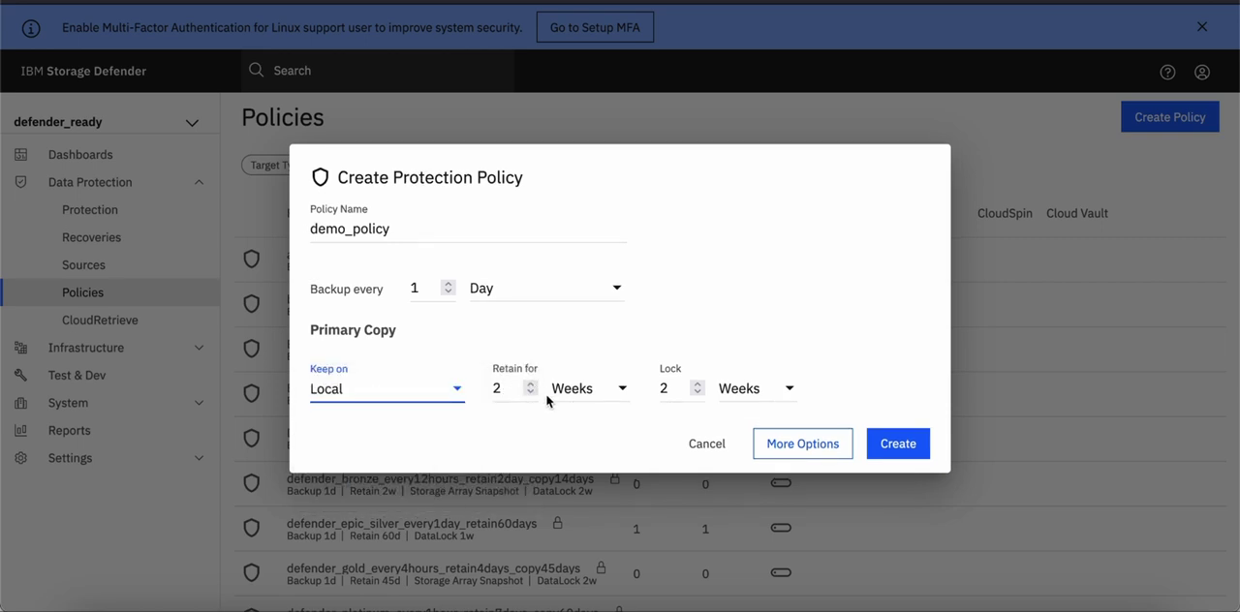
mouse_move(701, 334)
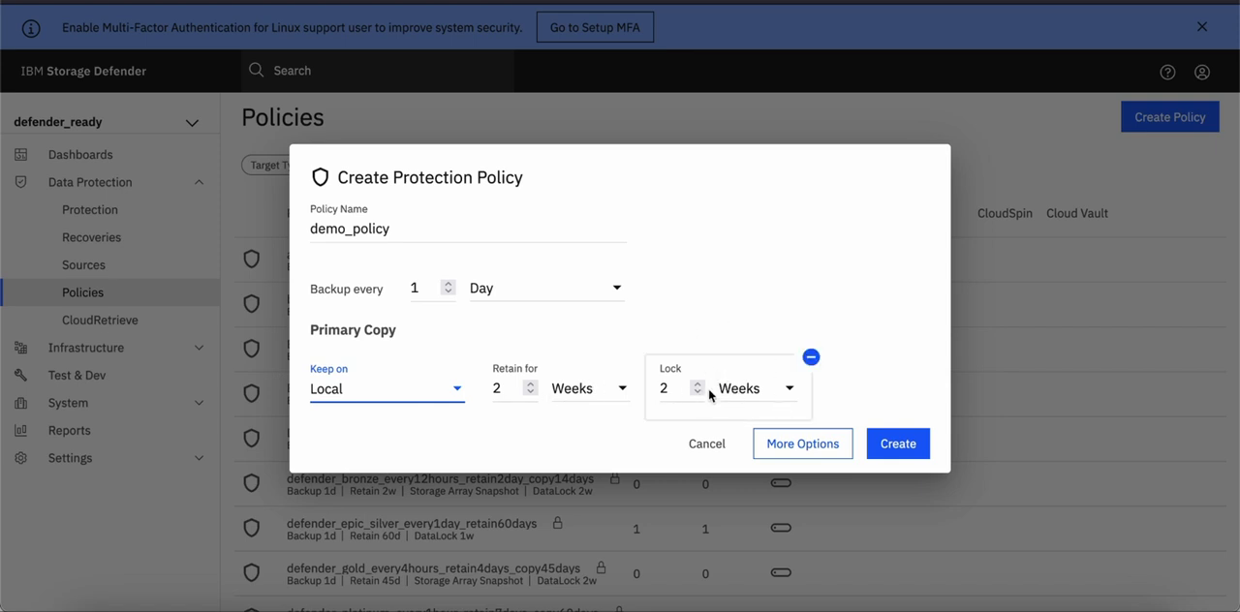
mouse_move(746, 387)
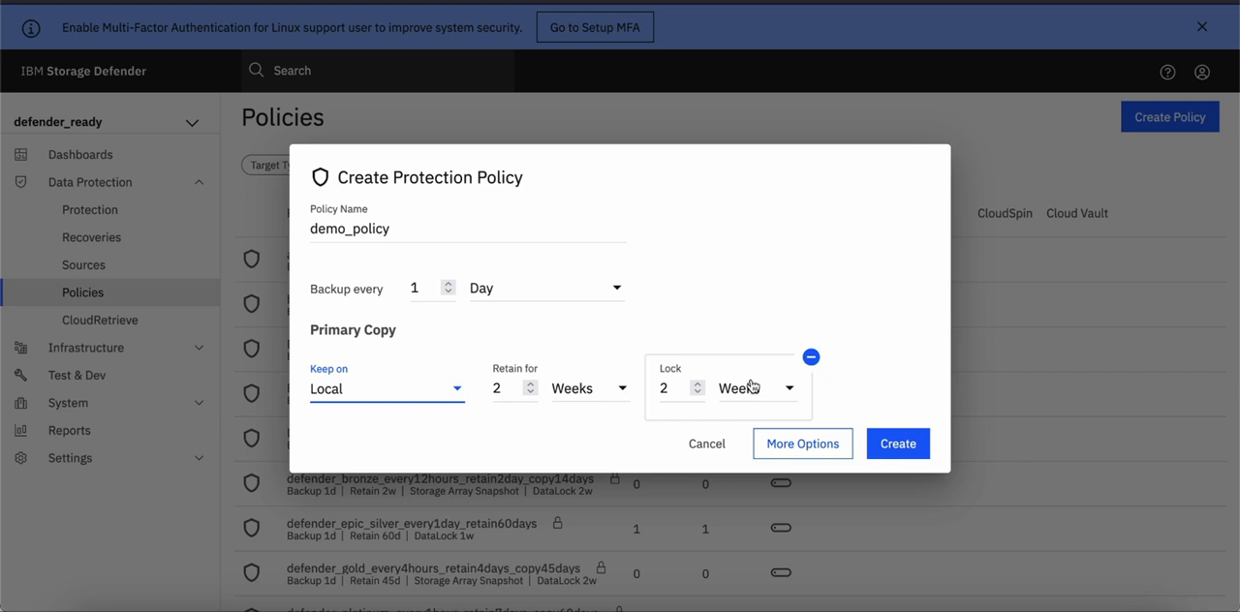
mouse_move(810, 356)
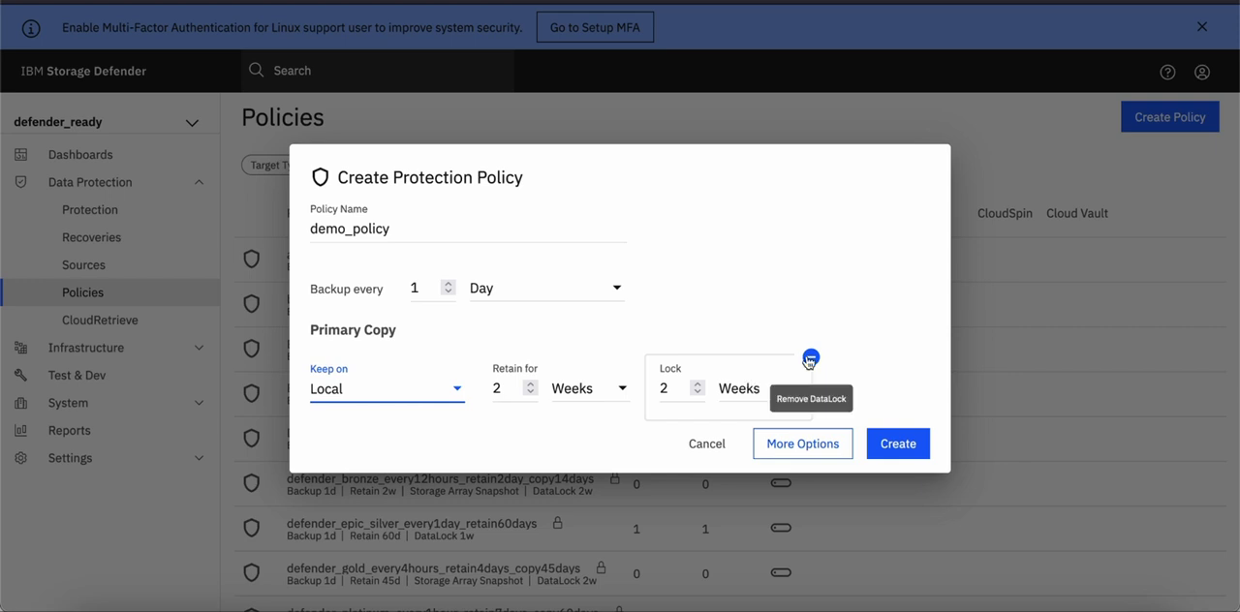
left_click(802, 442)
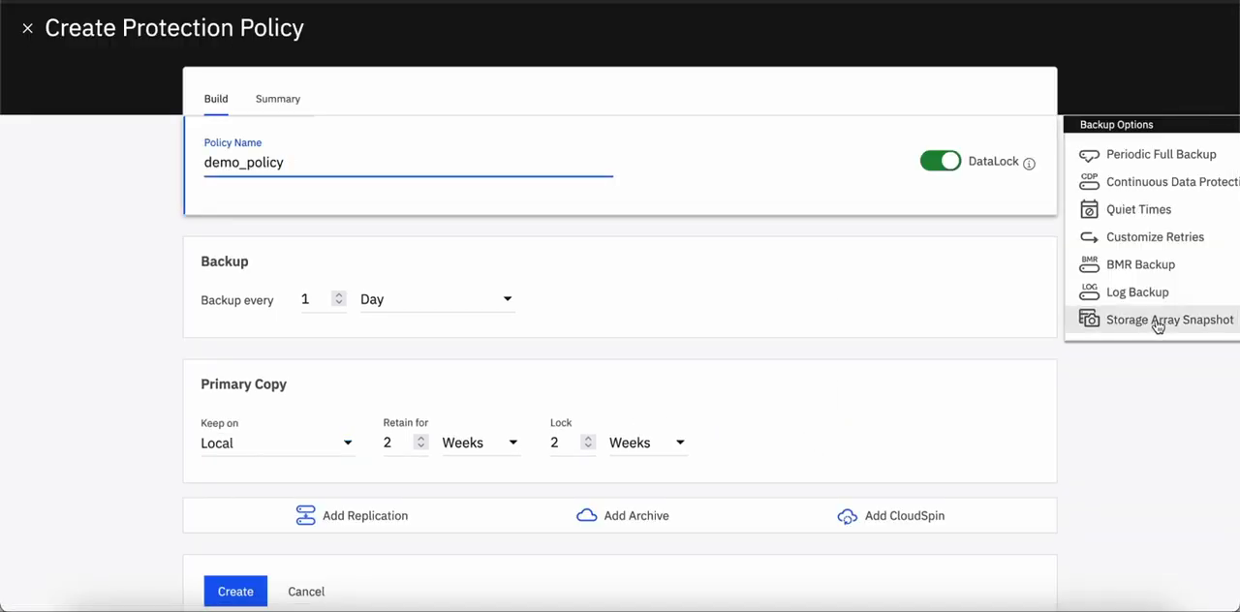
Add a 6-hourly storage array snapshot kept 2 days, then cancel out of the policy builder
left_click(1170, 318)
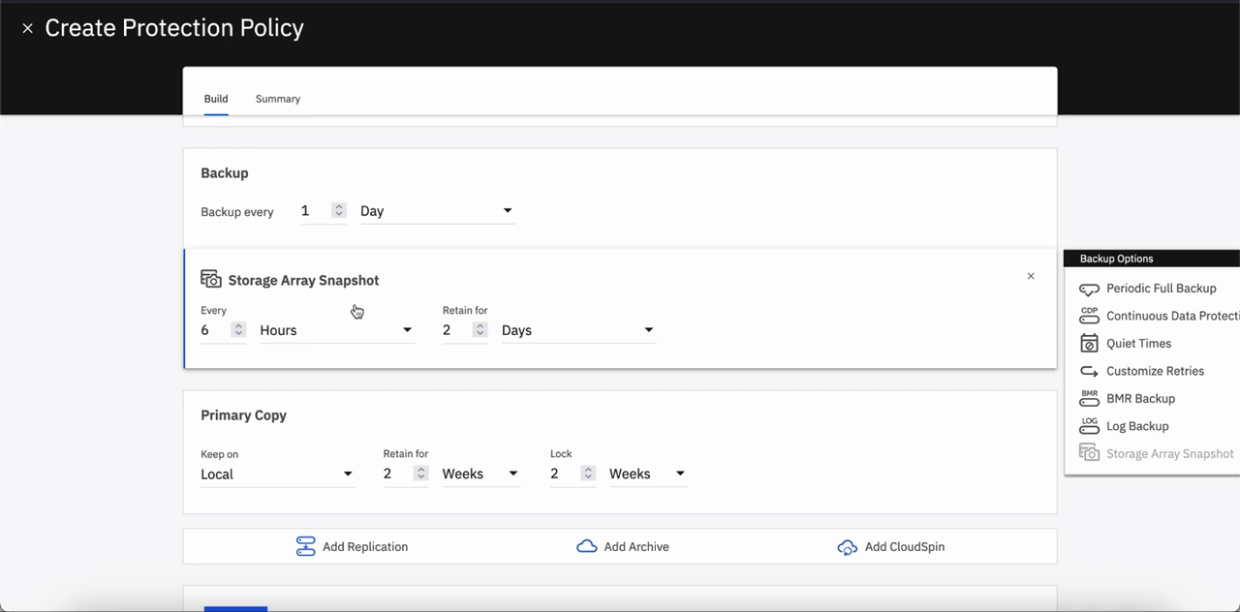
mouse_move(155, 345)
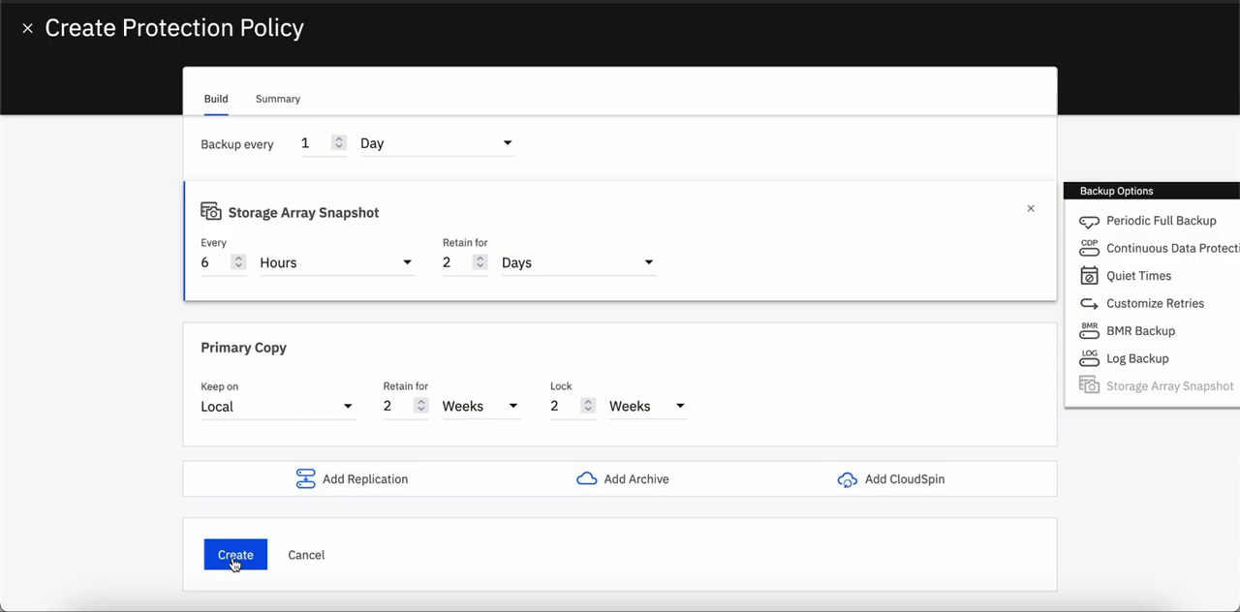
left_click(306, 554)
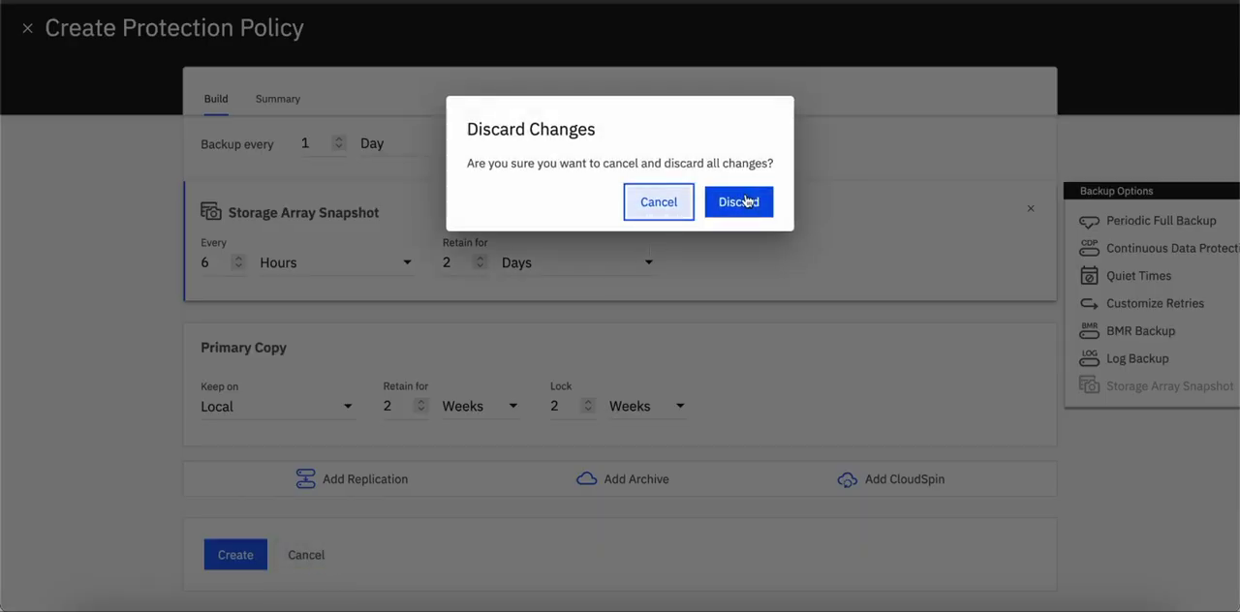
Discard demo_policy, search policies for 'demo' and view MS_DEMO_POL's 12-hourly snapshot schedule
left_click(738, 201)
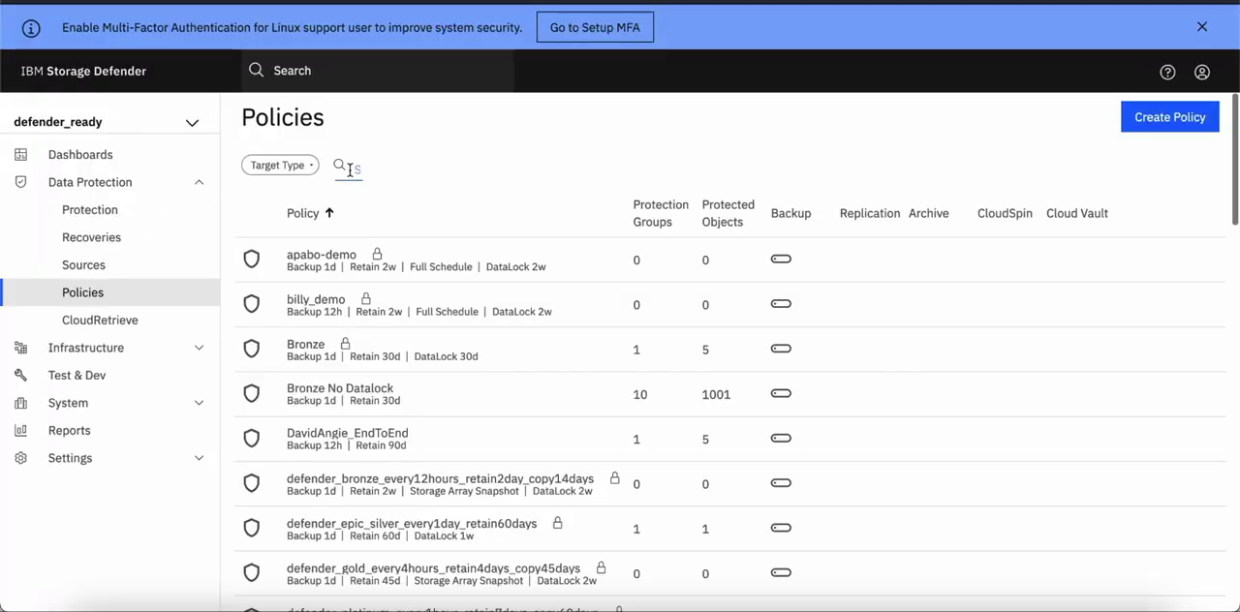
type("demo")
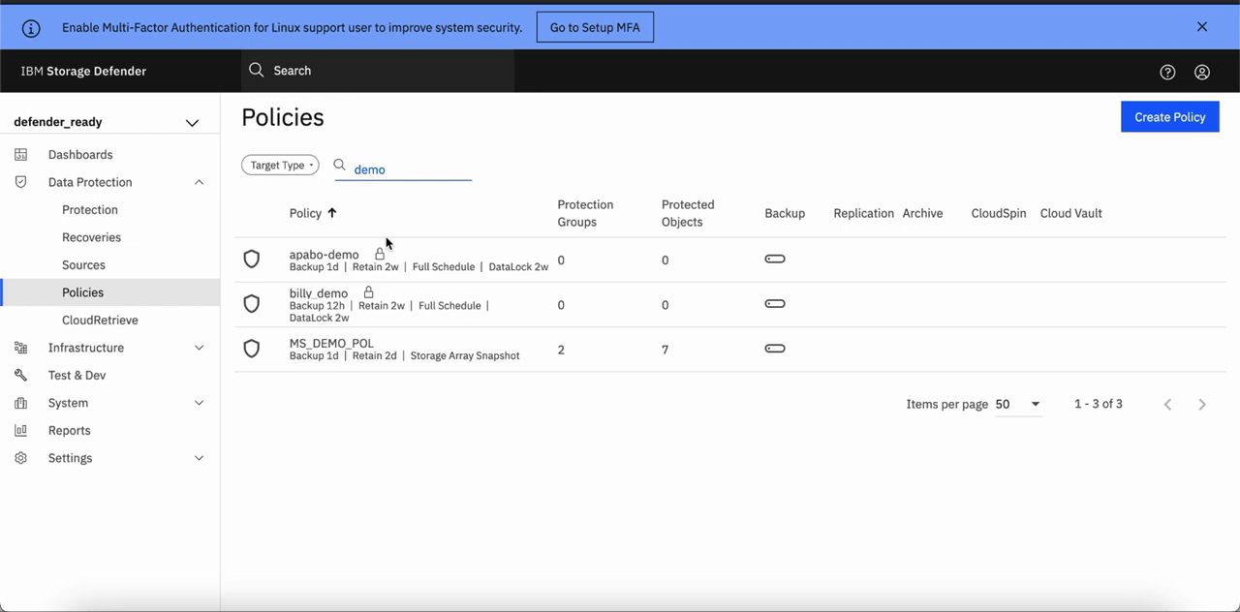
left_click(329, 343)
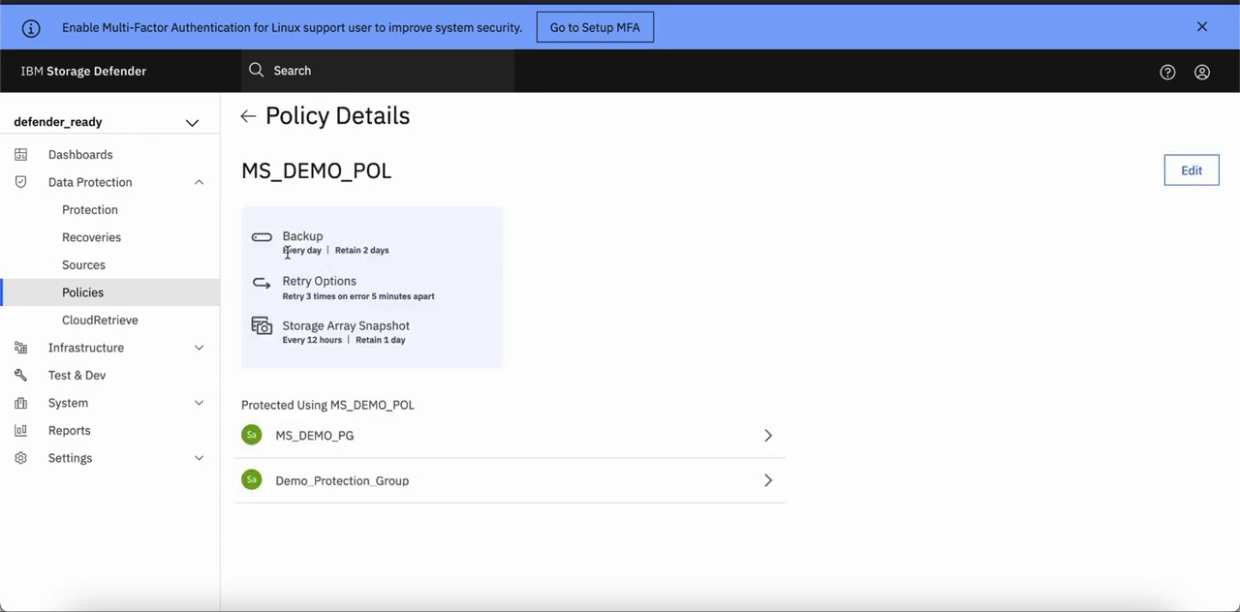
mouse_move(415, 256)
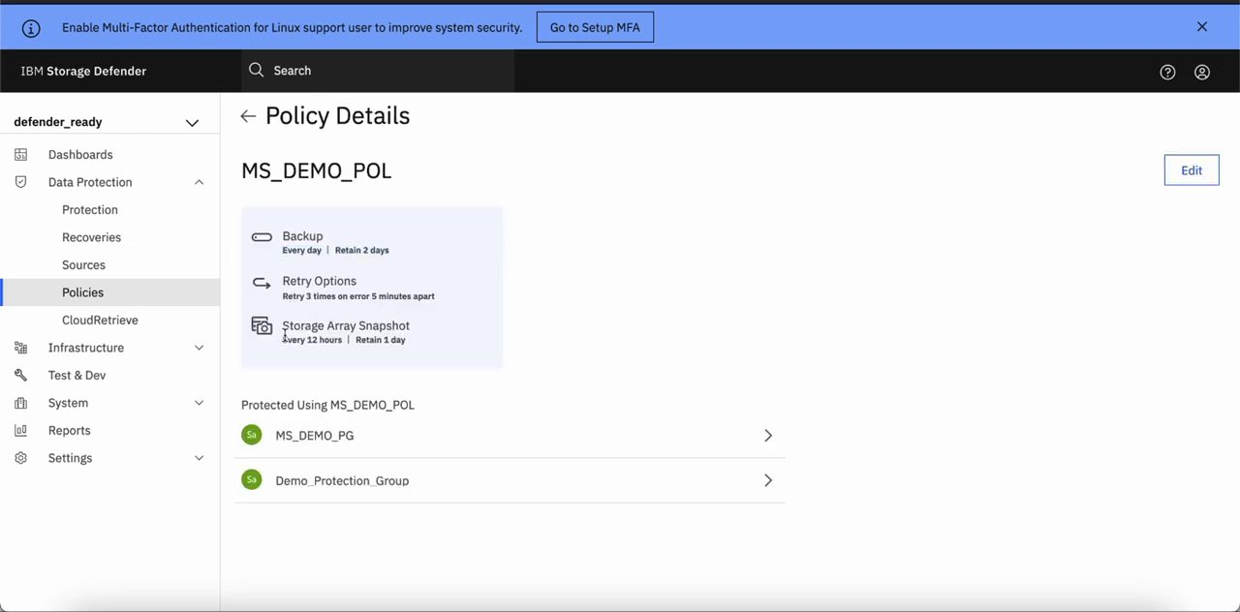
double_click(312, 341)
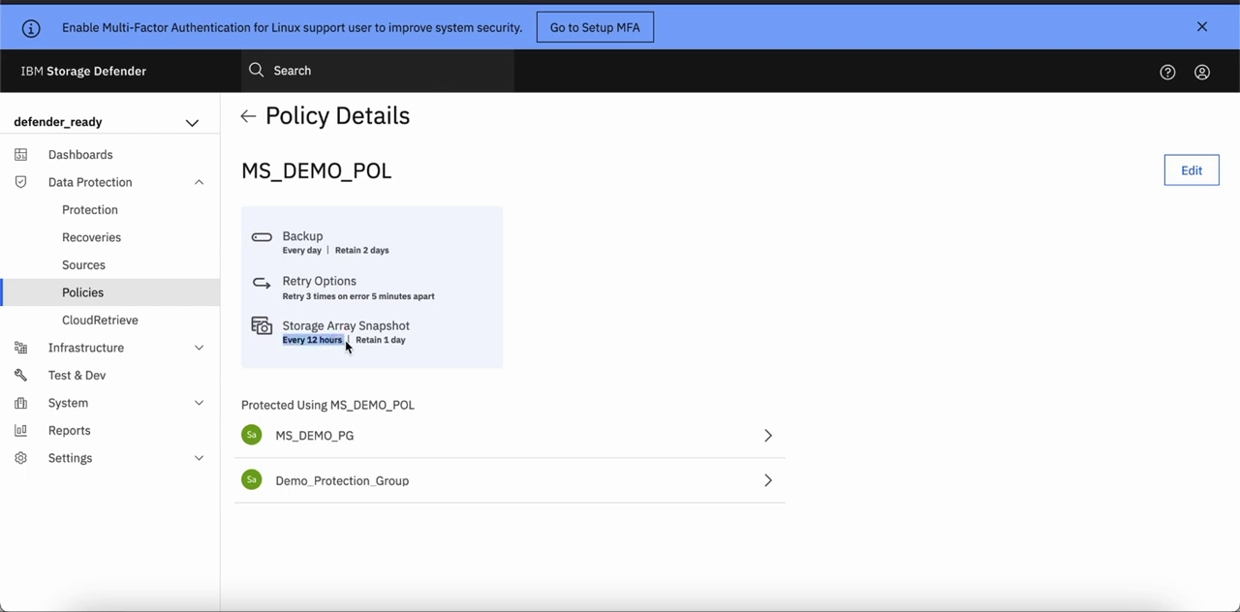
mouse_move(89, 209)
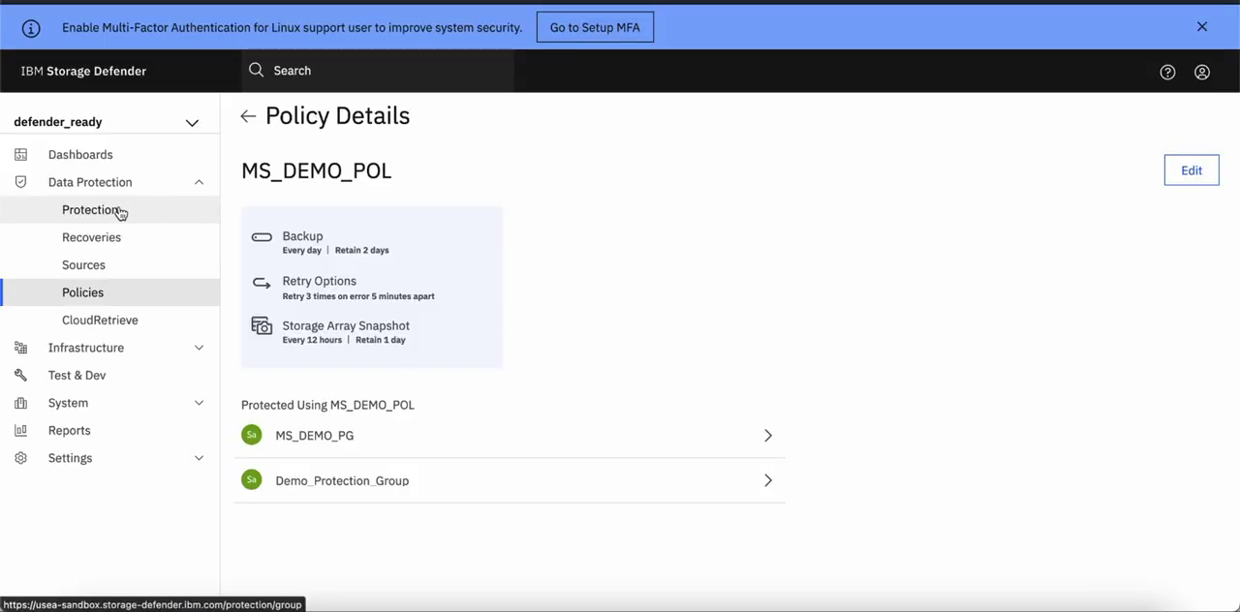
Start a new protection from the Protection page with tsmaf5200b as the source
left_click(89, 210)
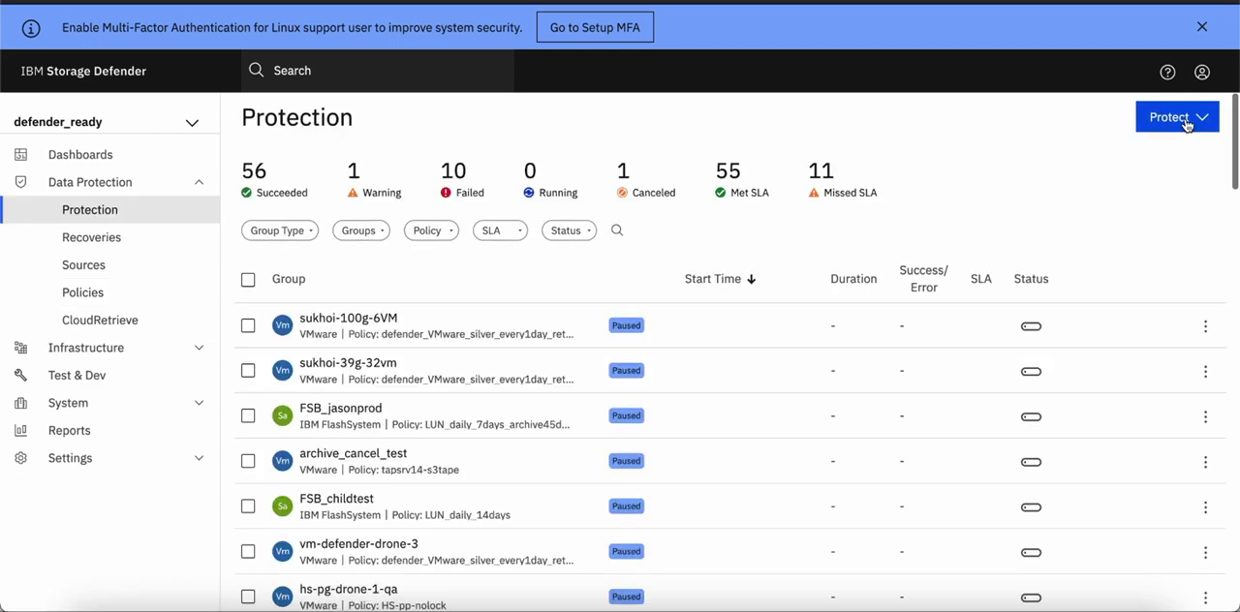
left_click(1166, 116)
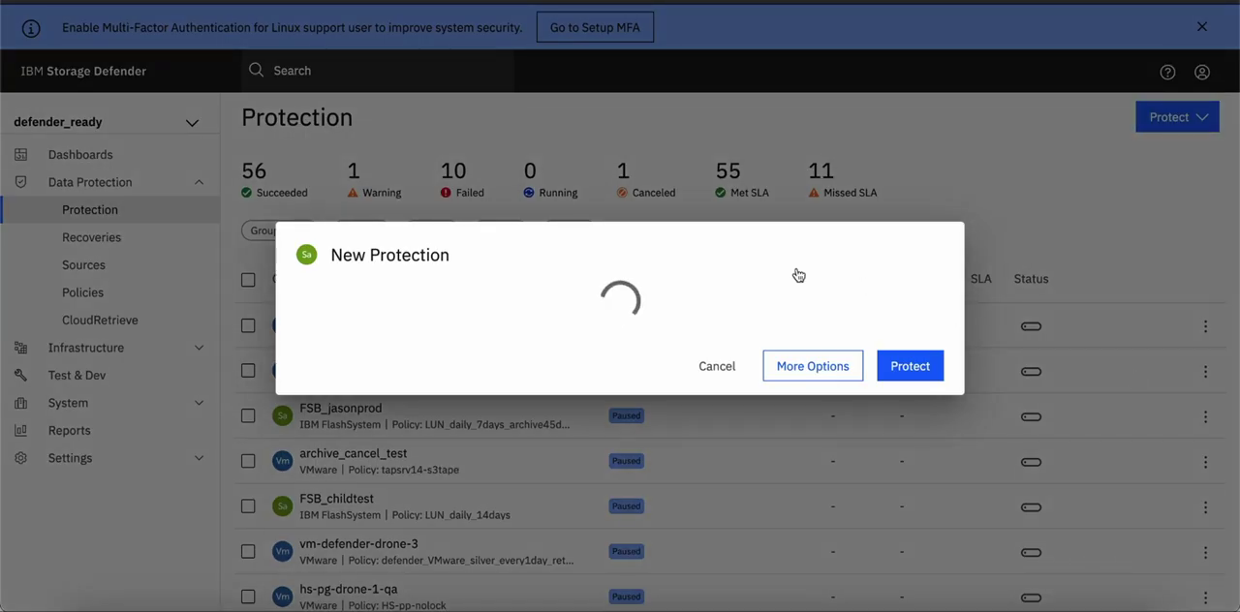
left_click(812, 364)
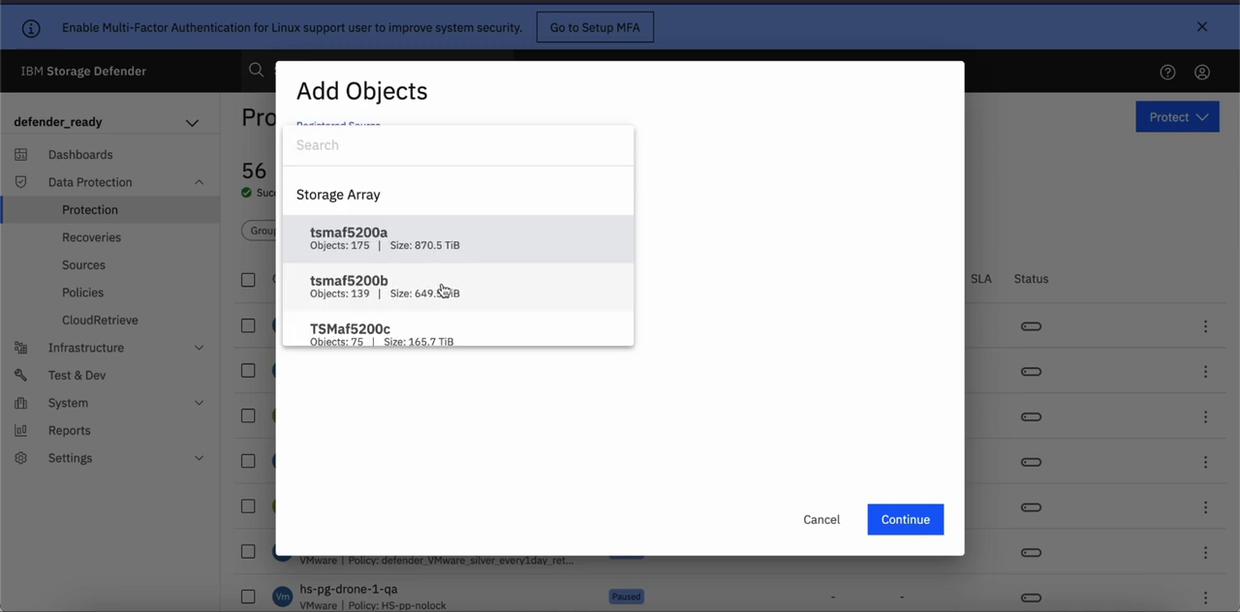
left_click(349, 281)
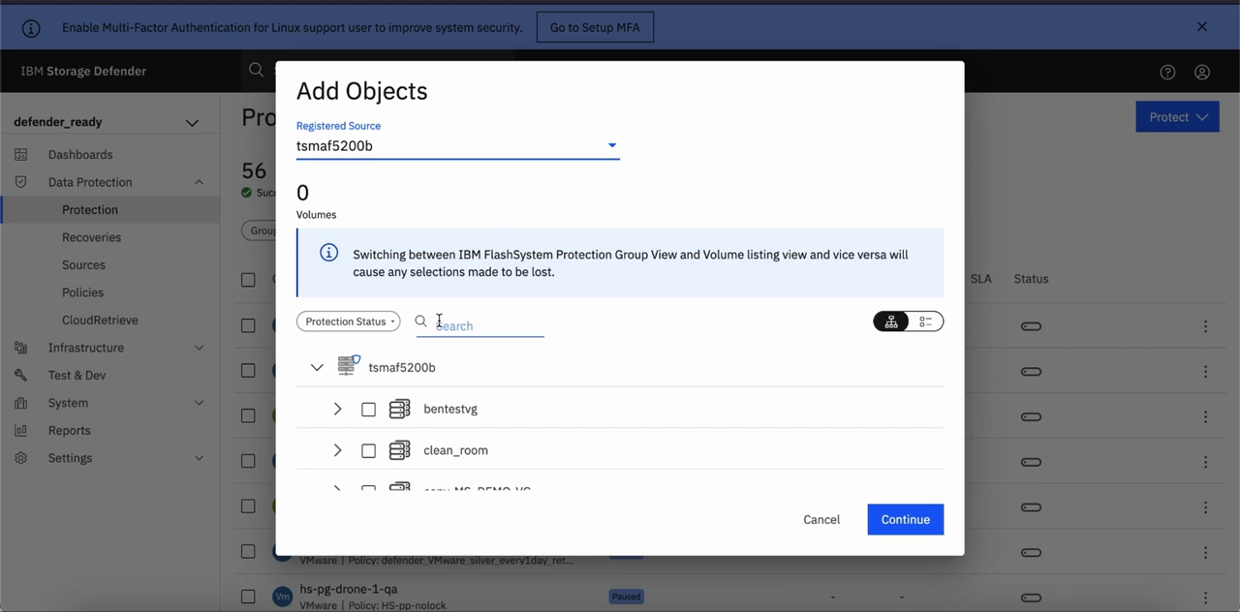
Search 'demo' and set Demo_Volume_Group to Auto Protect This Volume Group
type("demo")
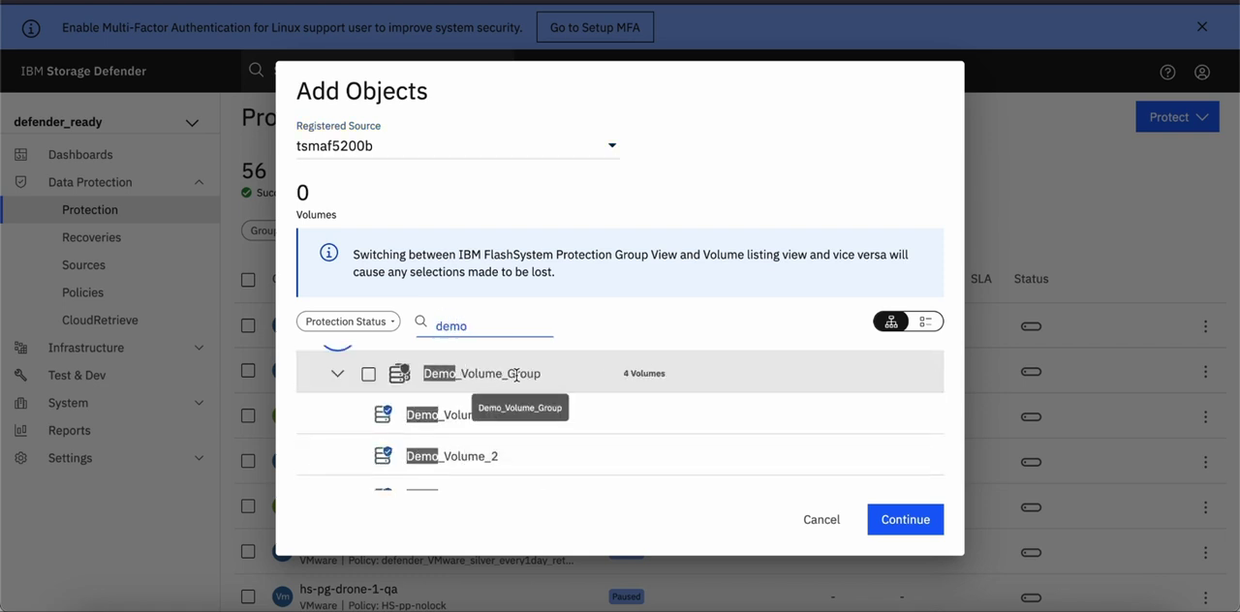
left_click(368, 374)
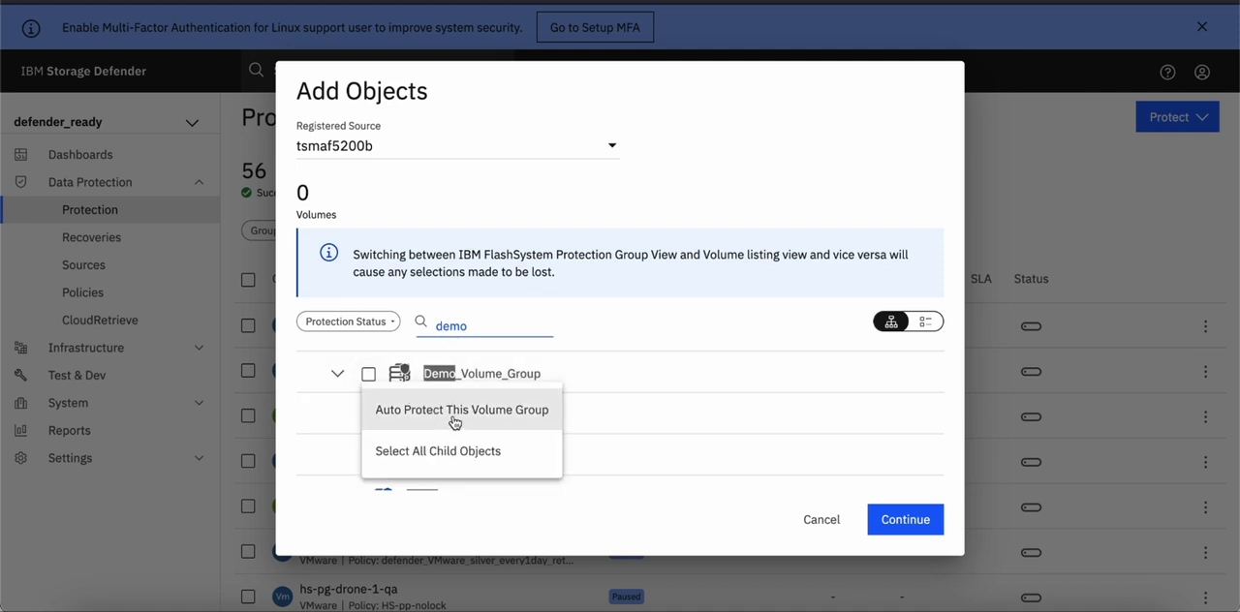
mouse_move(476, 428)
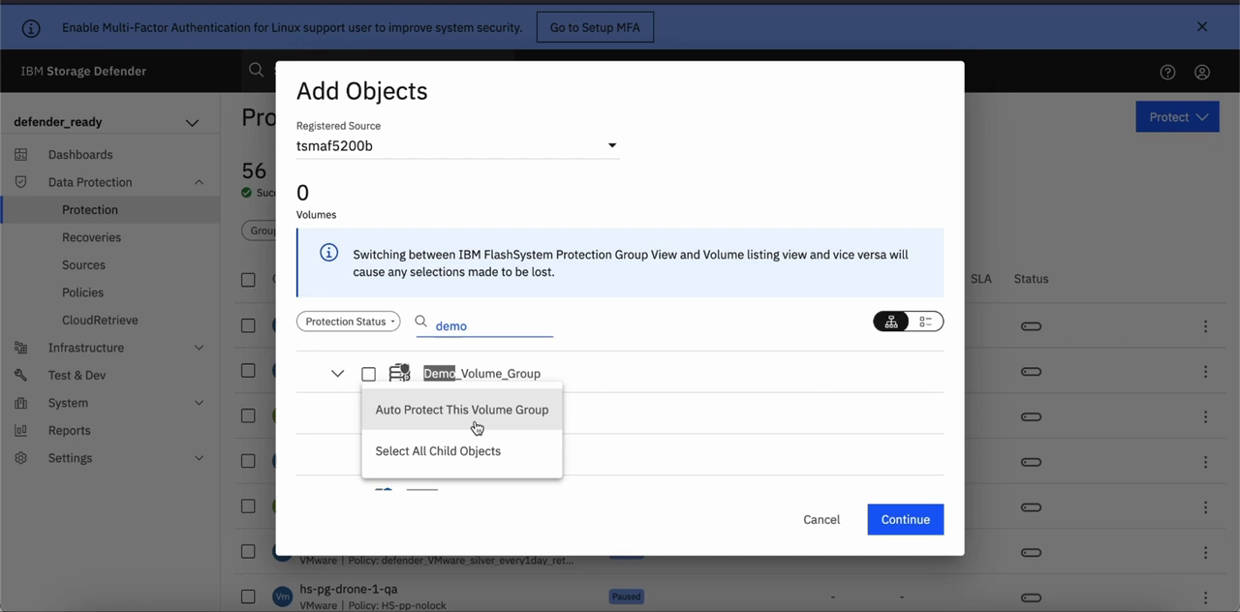
mouse_move(438, 449)
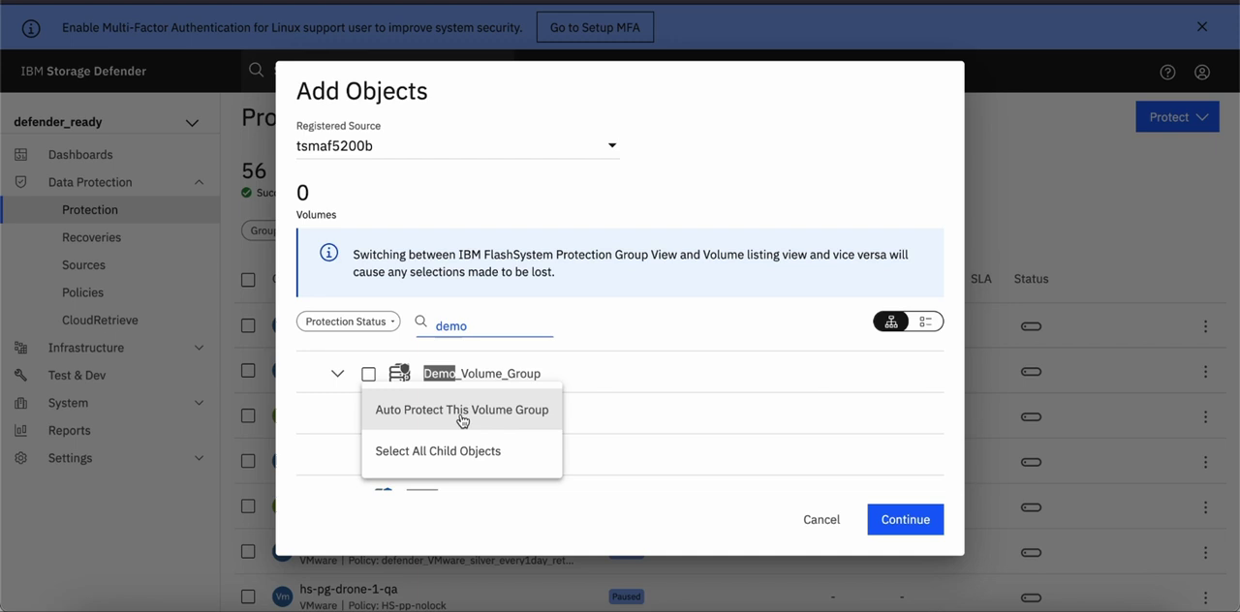
left_click(461, 408)
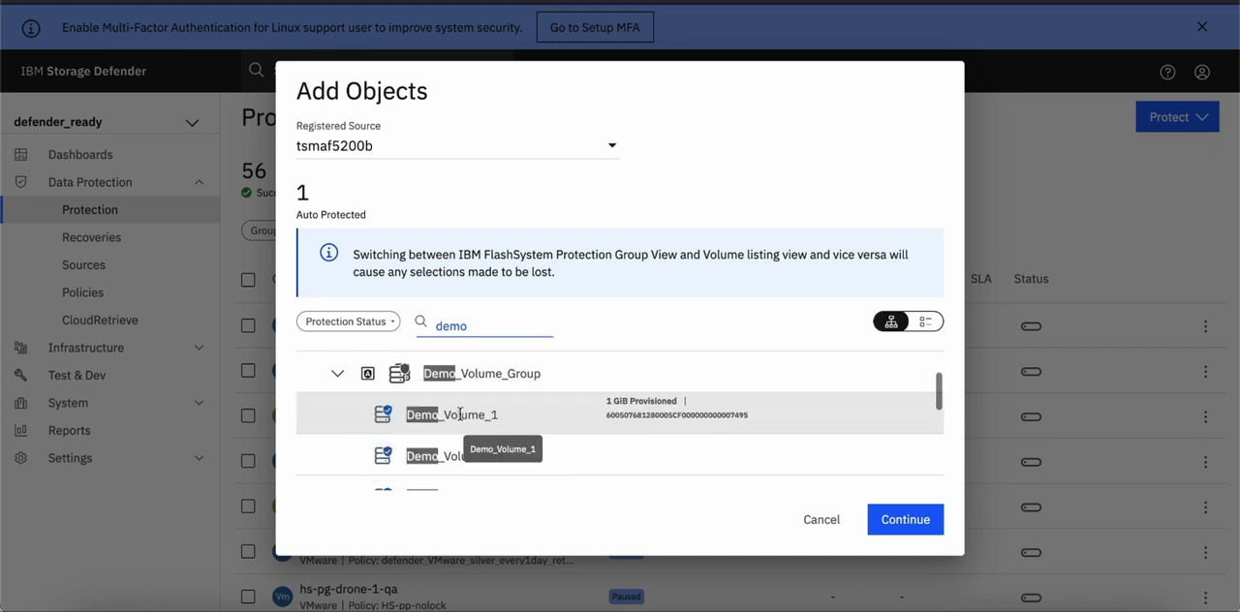
Submit protection group test_PG with MS_DEMO_POL and the default storage domain, then view Demo_Protection_Group's details
left_click(902, 520)
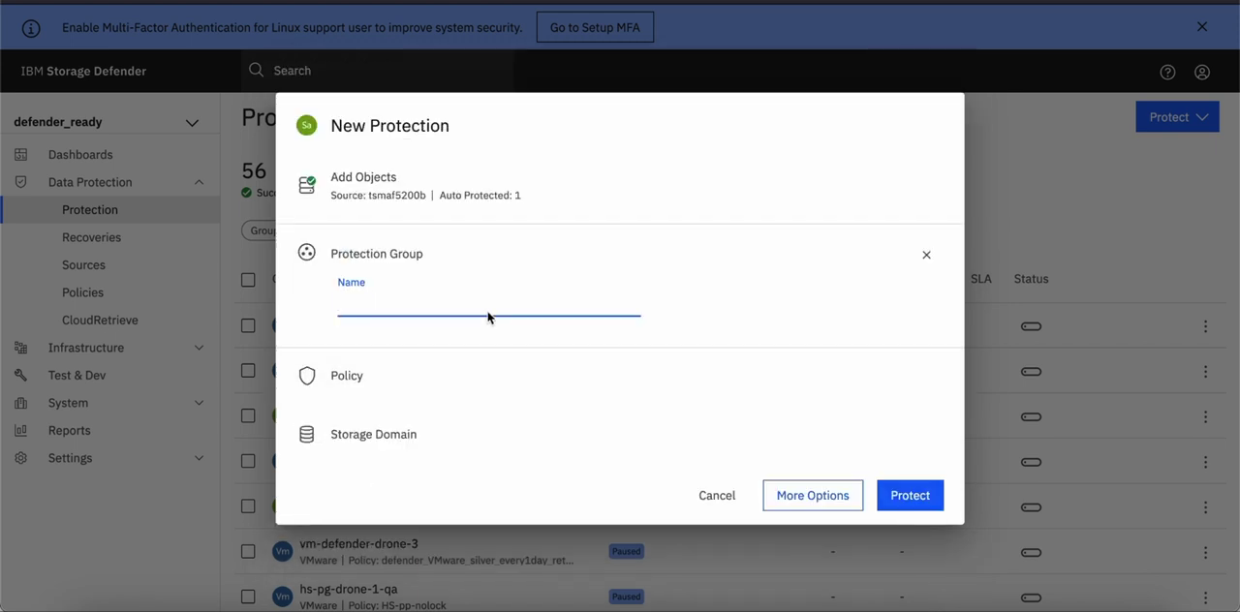
type("test")
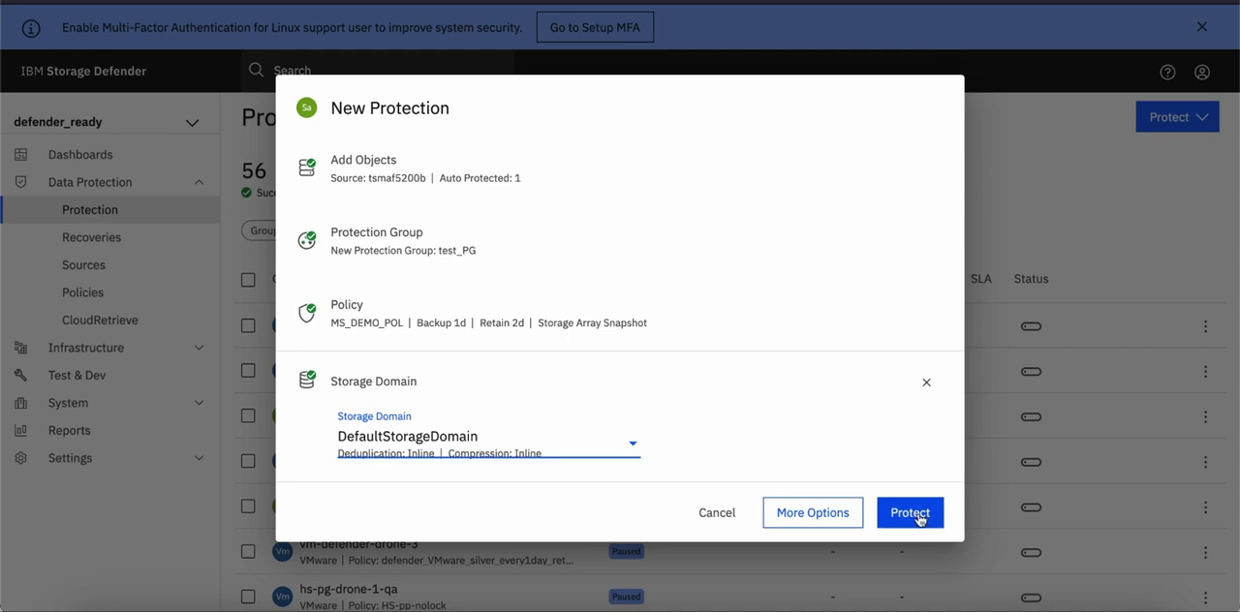
left_click(909, 511)
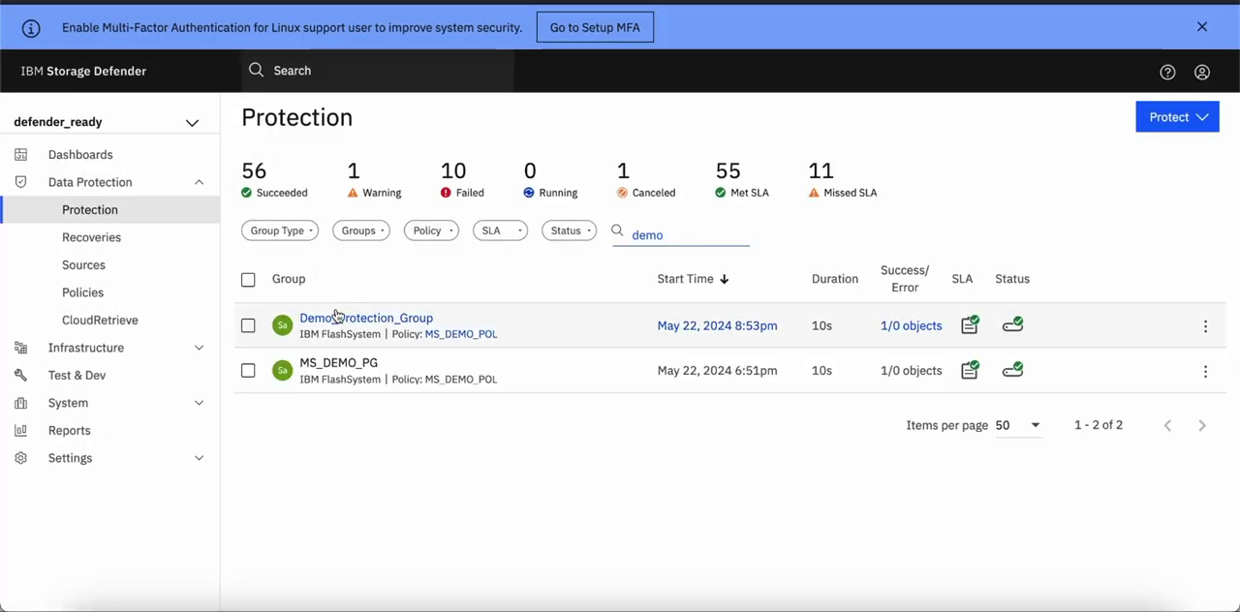
left_click(366, 318)
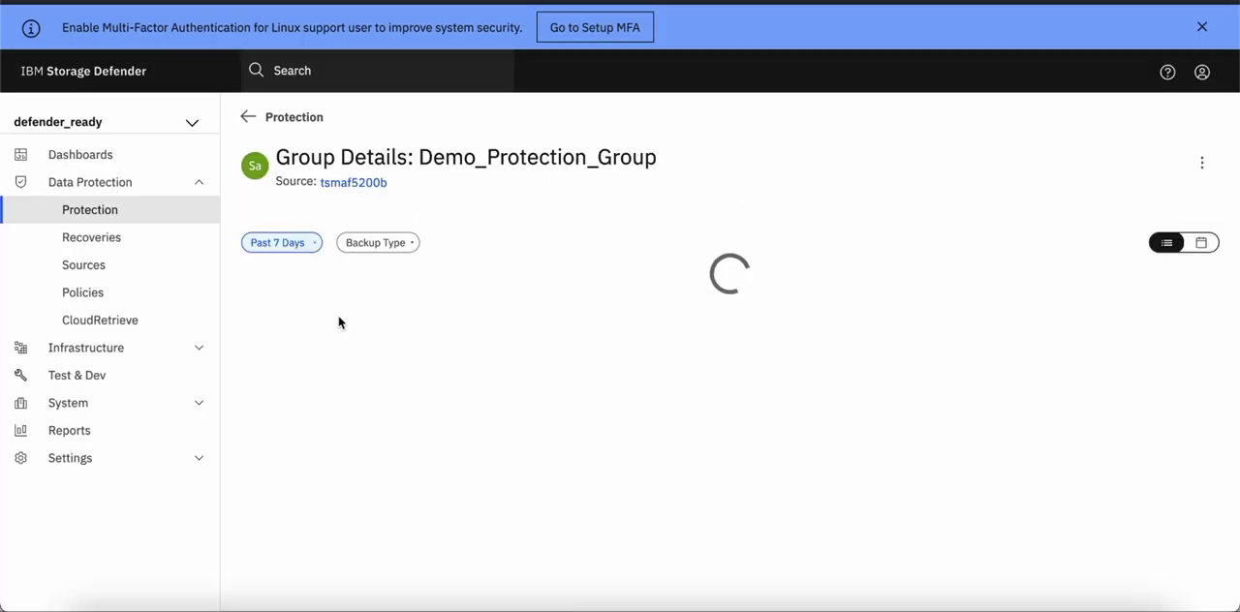